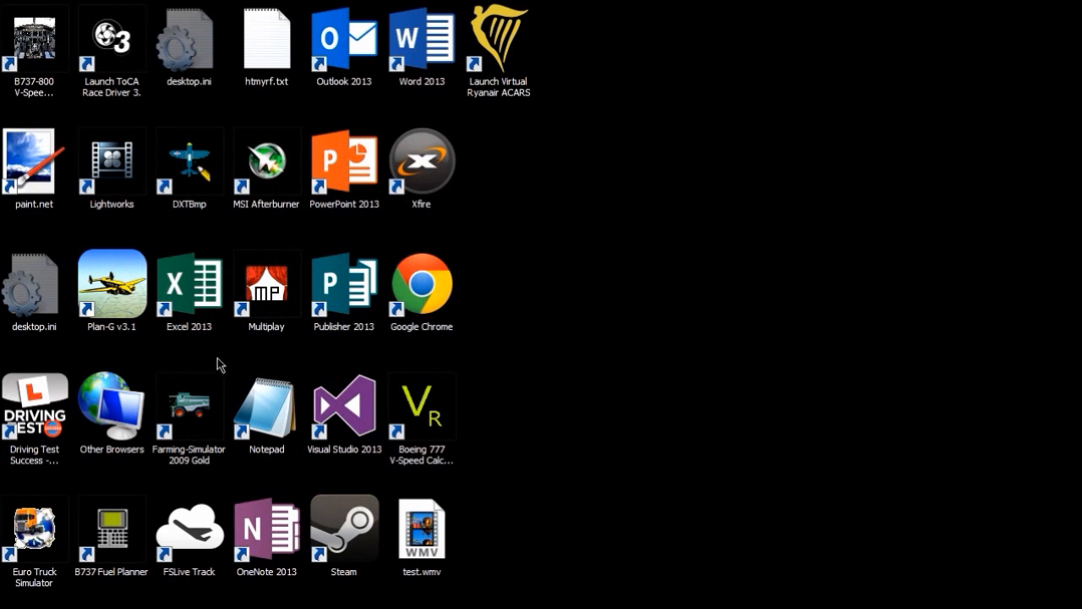
mouse_move(218, 346)
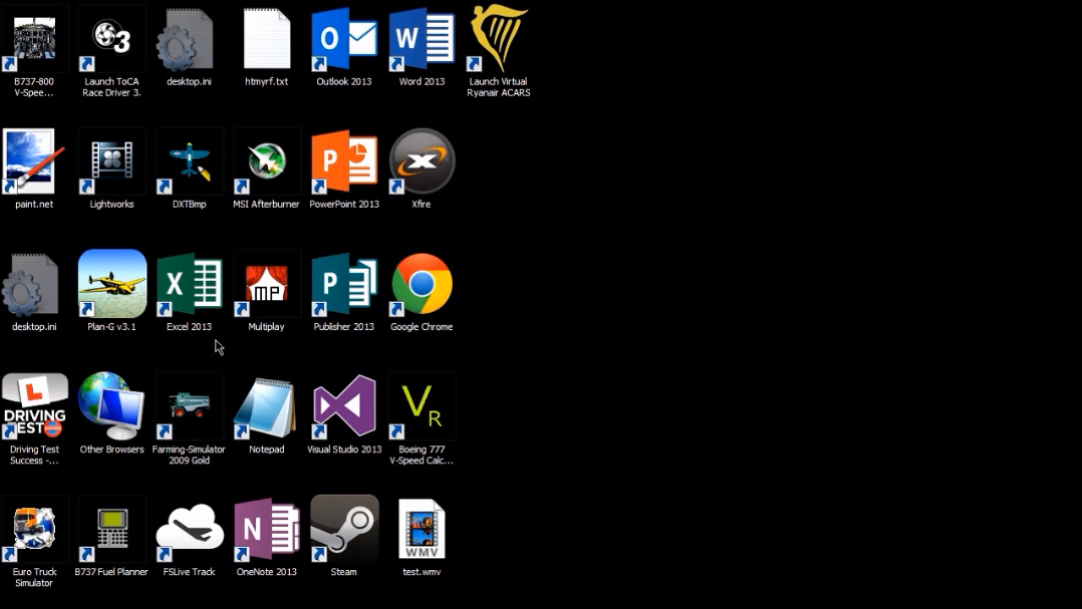
Navigate from Computer into C:\Users and the user's own profile folder
left_click(20, 599)
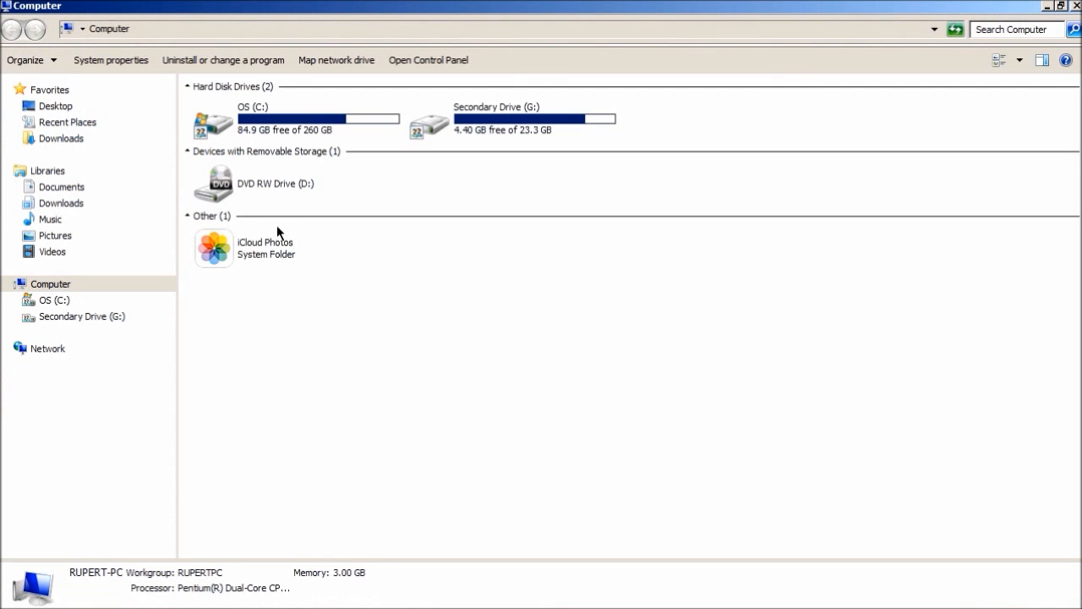
double_click(213, 126)
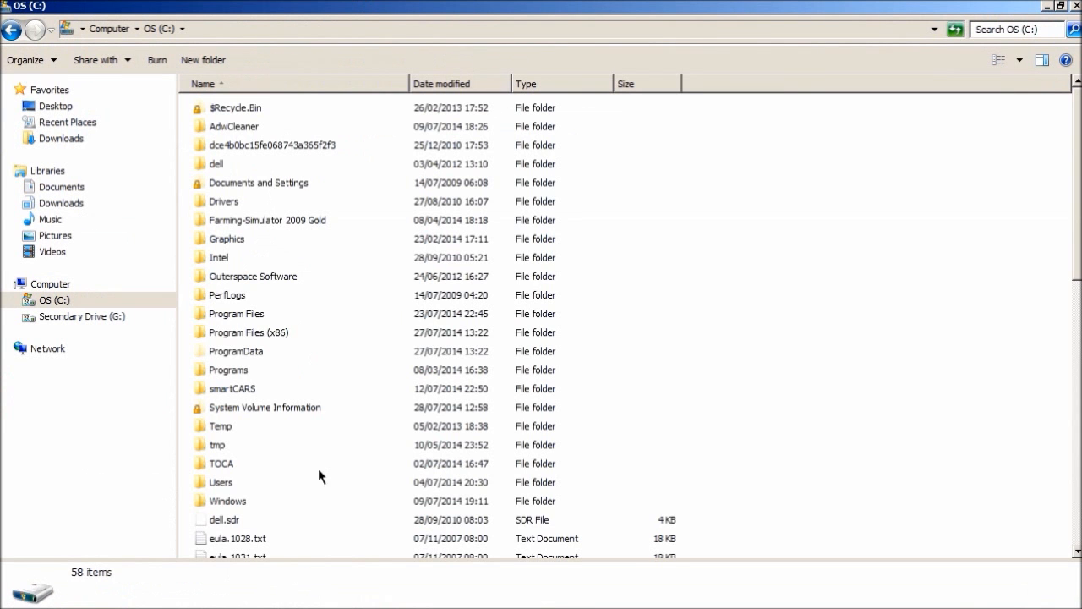
double_click(219, 482)
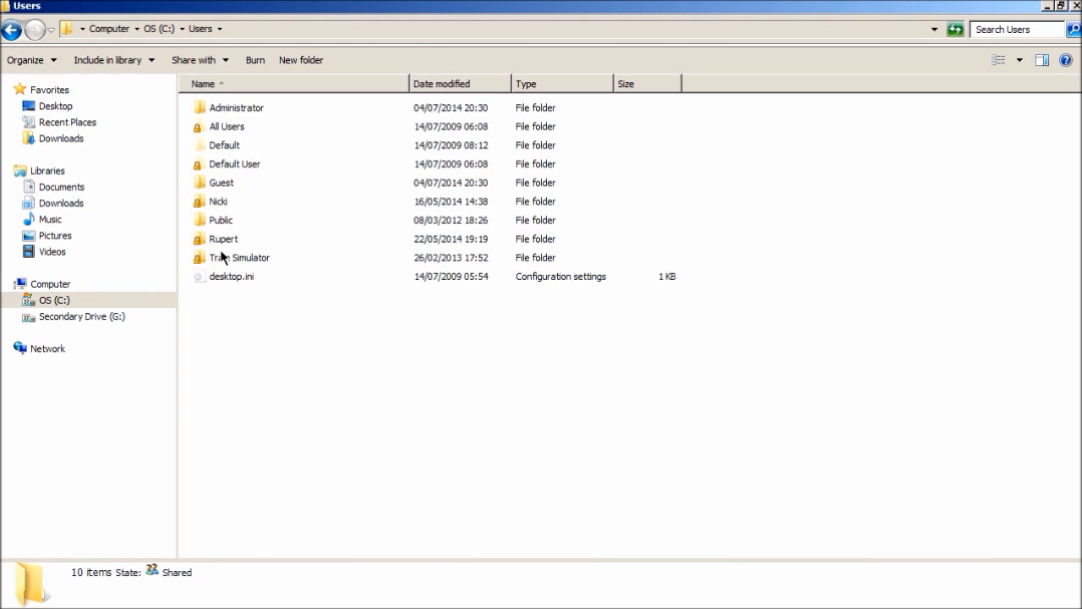
double_click(223, 239)
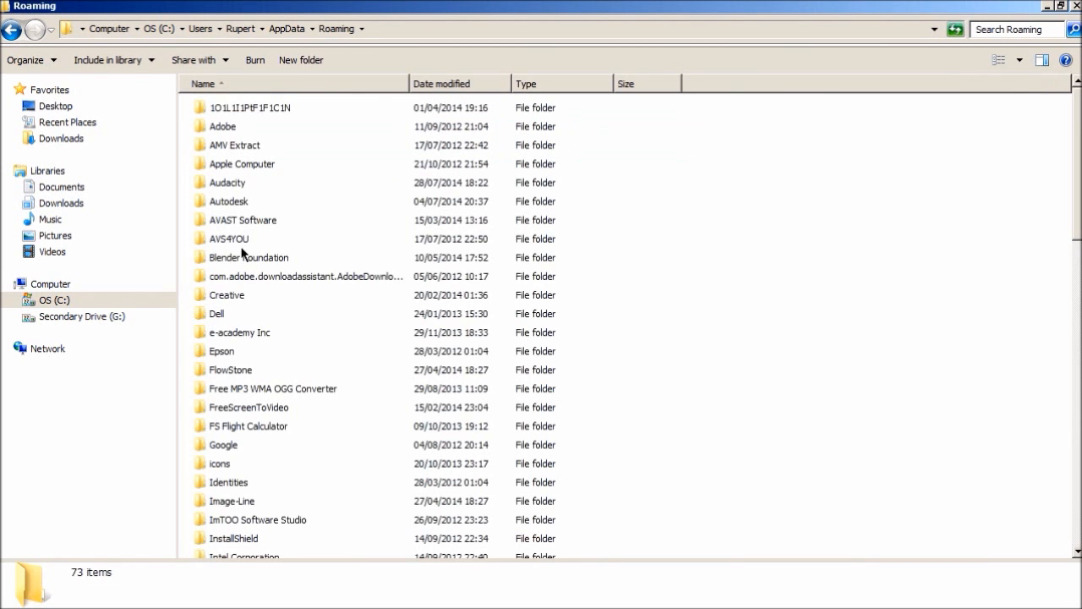
Continue into AppData Roaming > Microsoft > FSX and pick out fsx.CFG
left_click(228, 239)
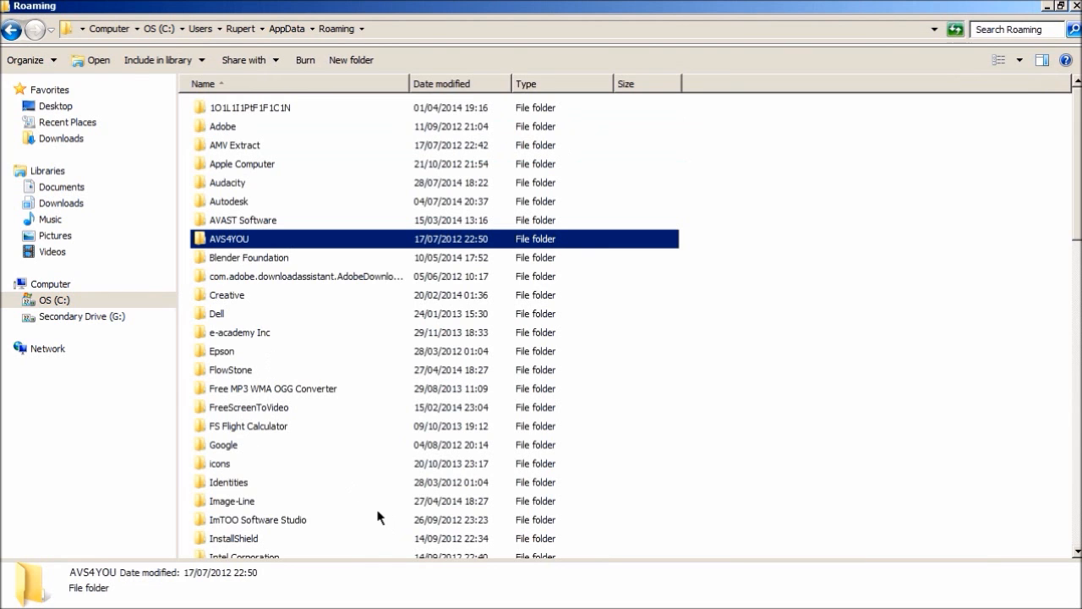
scroll("down", 3)
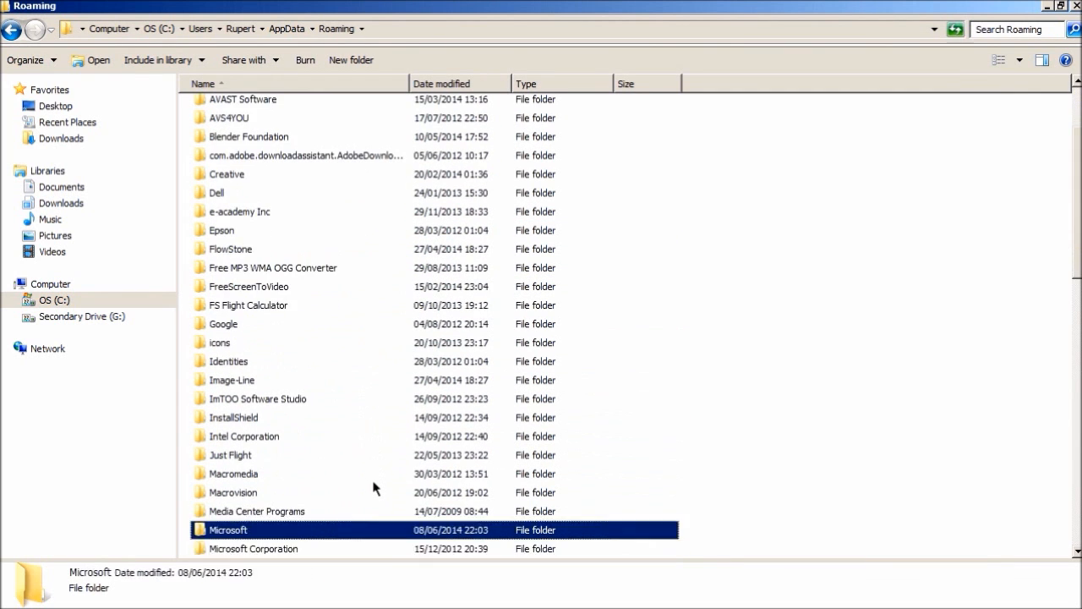
double_click(228, 529)
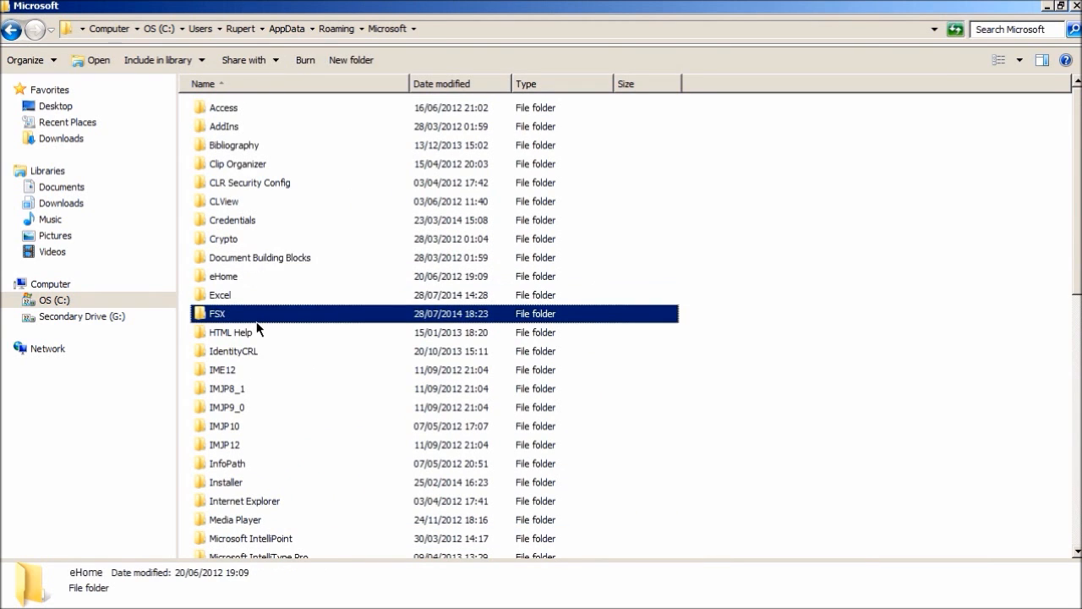
double_click(216, 313)
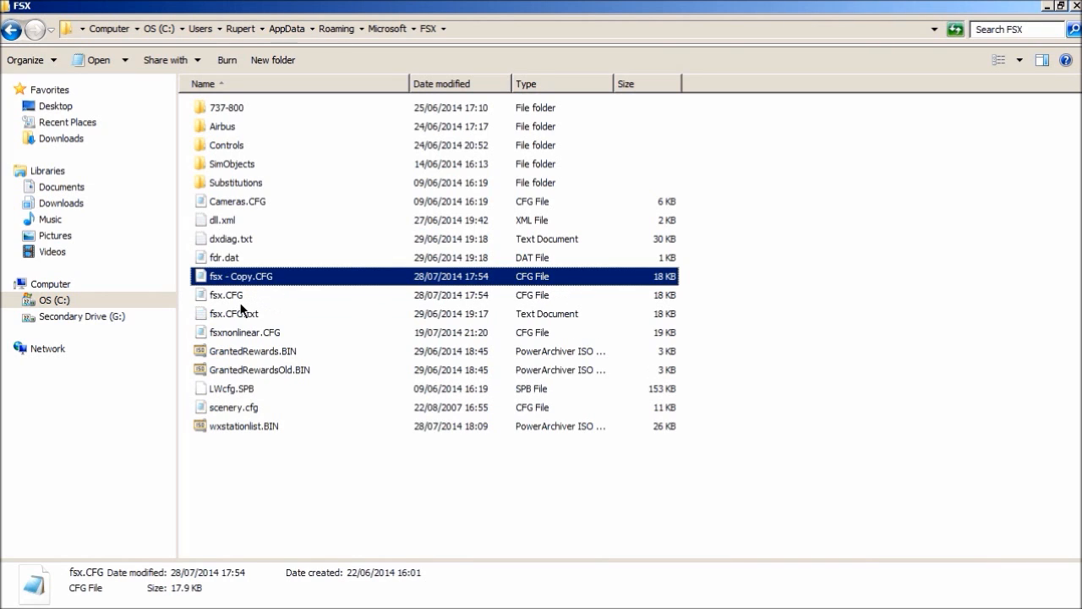
left_click(226, 295)
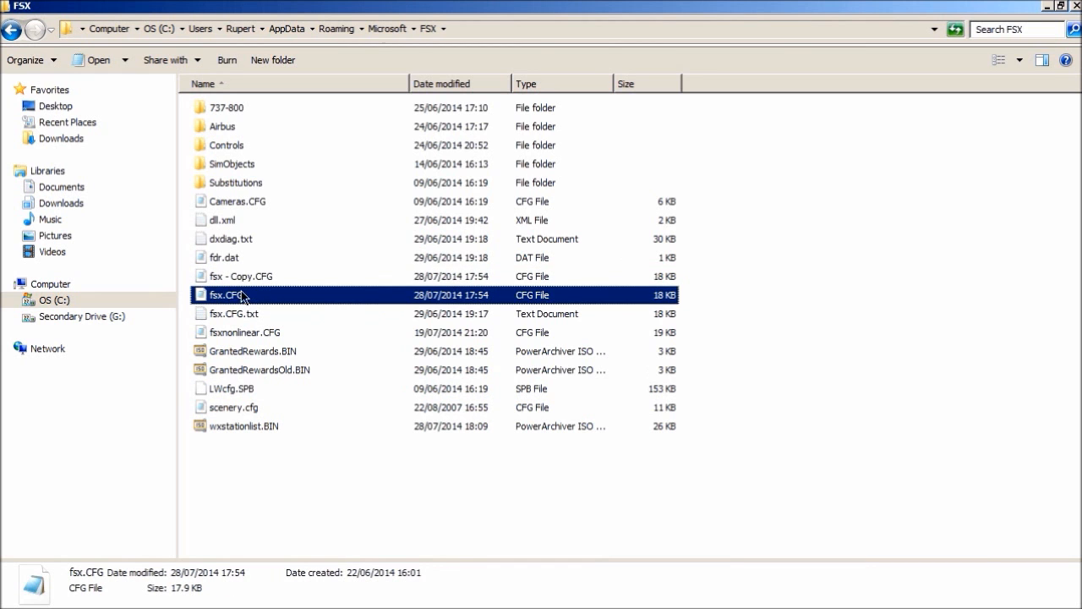
Open fsx.CFG in Notepad and search for 'controls' to reach the [CONTROLS] section
double_click(223, 294)
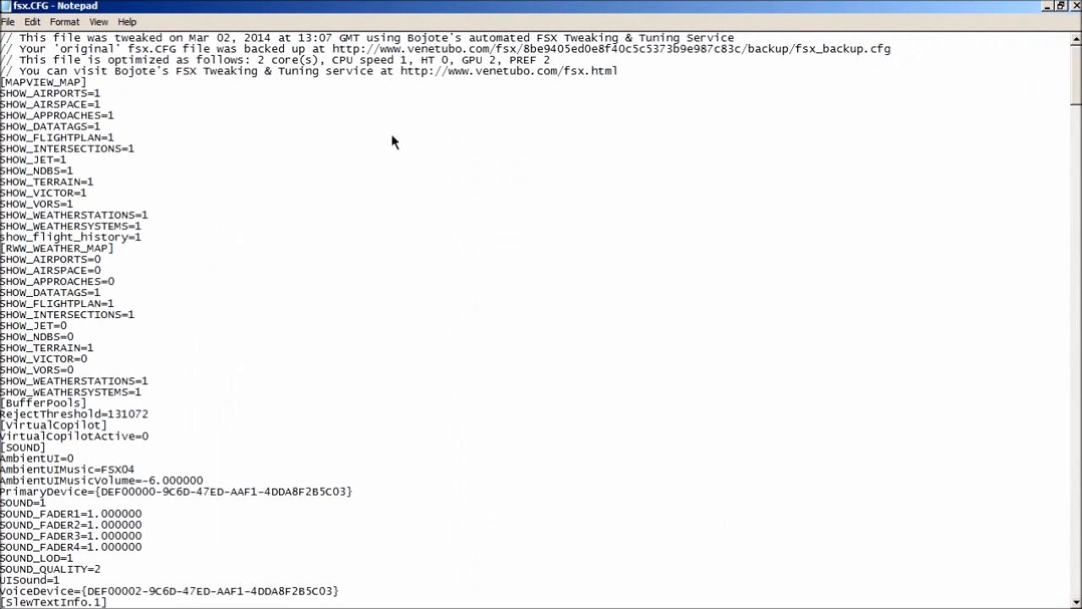
mouse_move(315, 210)
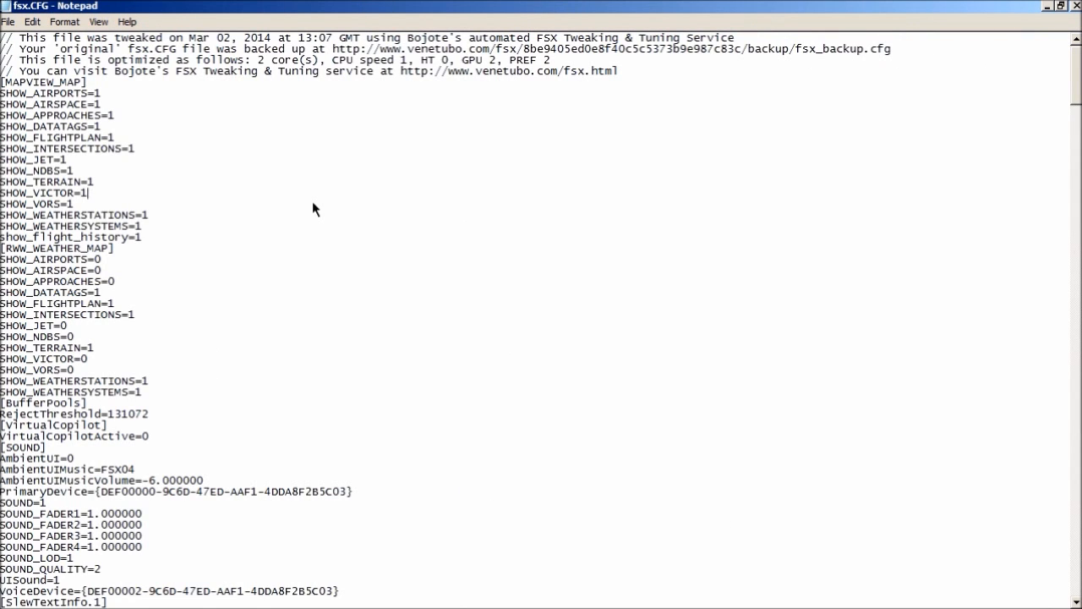
key("Ctrl+f")
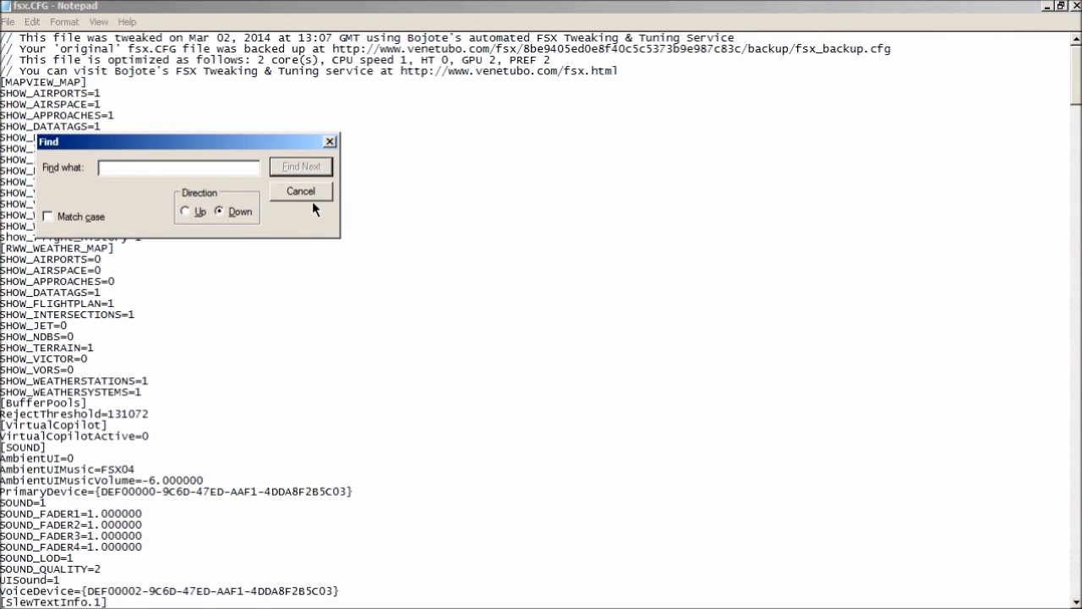
left_click(301, 167)
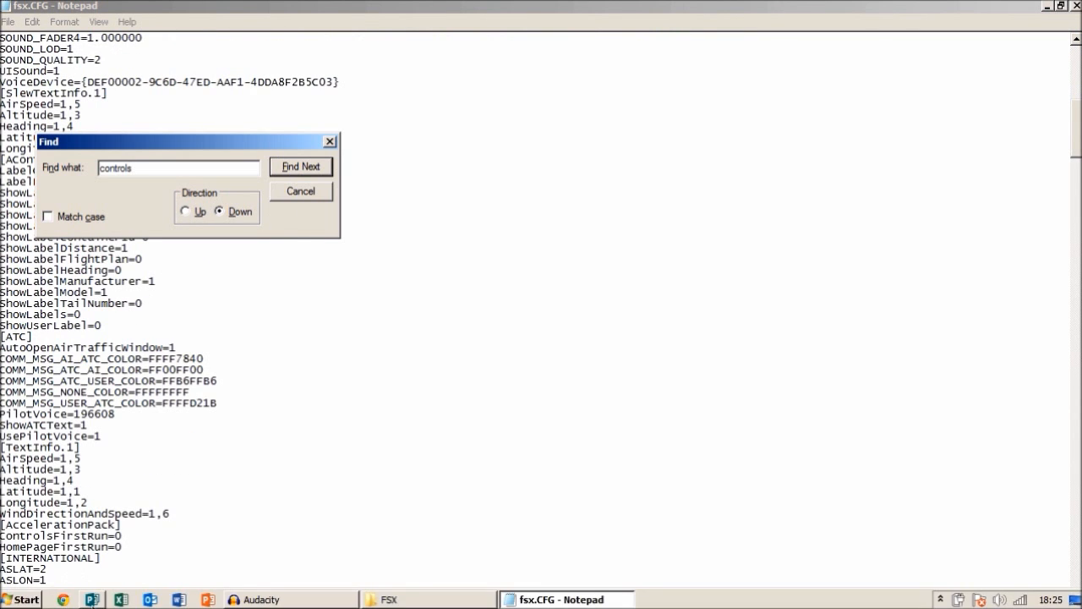
left_click(301, 165)
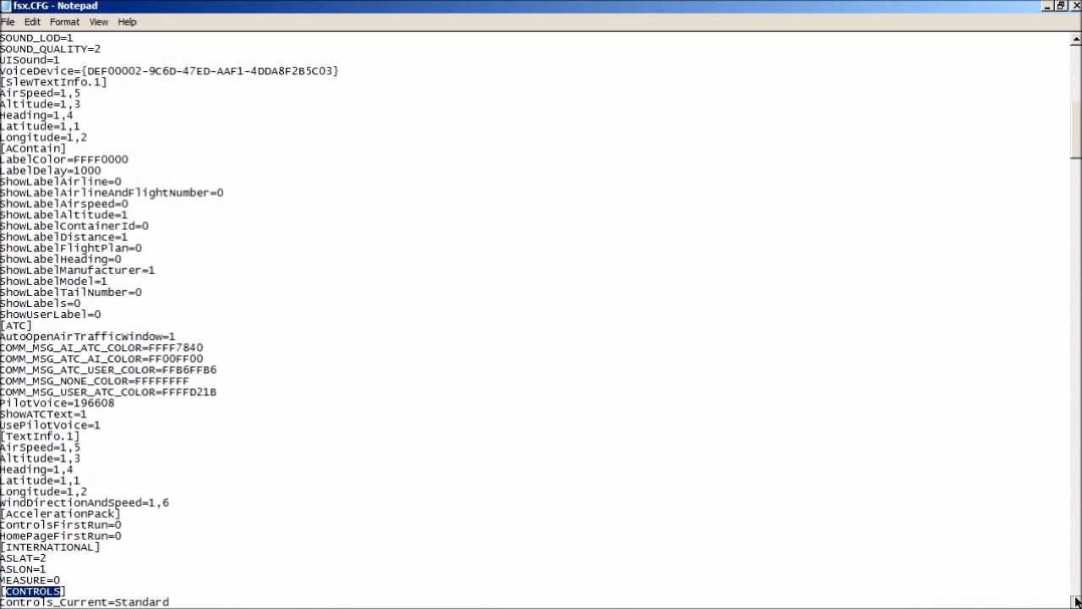
Add the line stick_sensitivity_mode_enabled=0 to the [CONTROLS] section
scroll("down", 3)
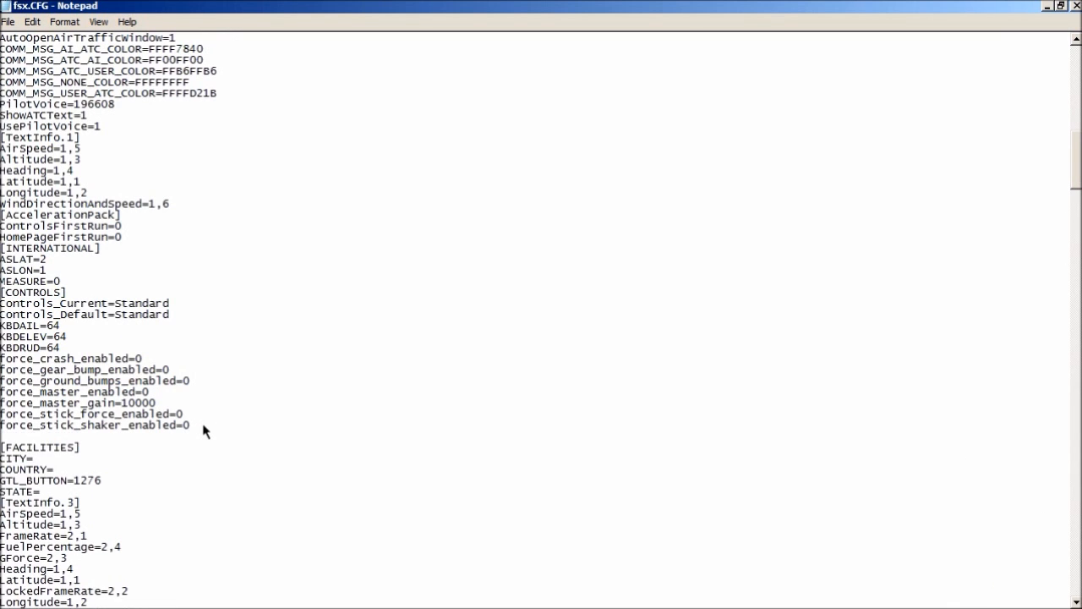
mouse_move(44, 453)
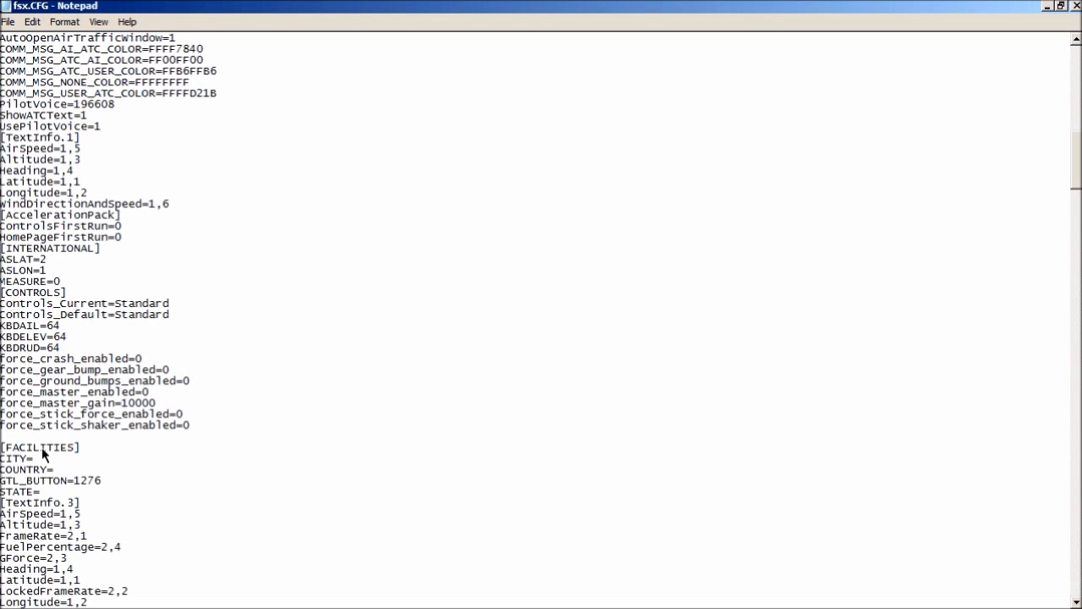
type("stick")
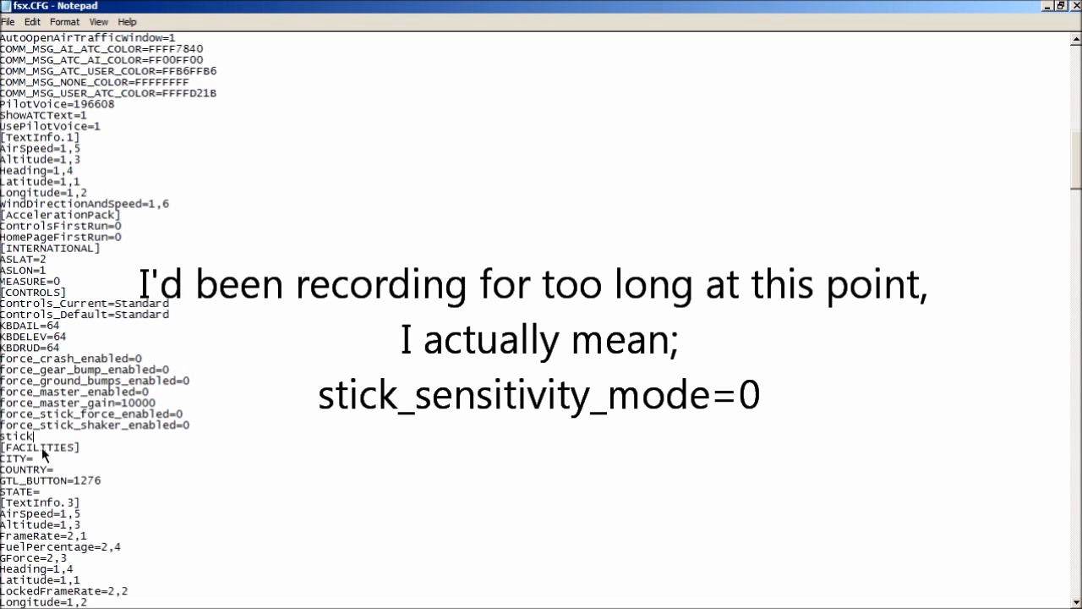
type("_sen")
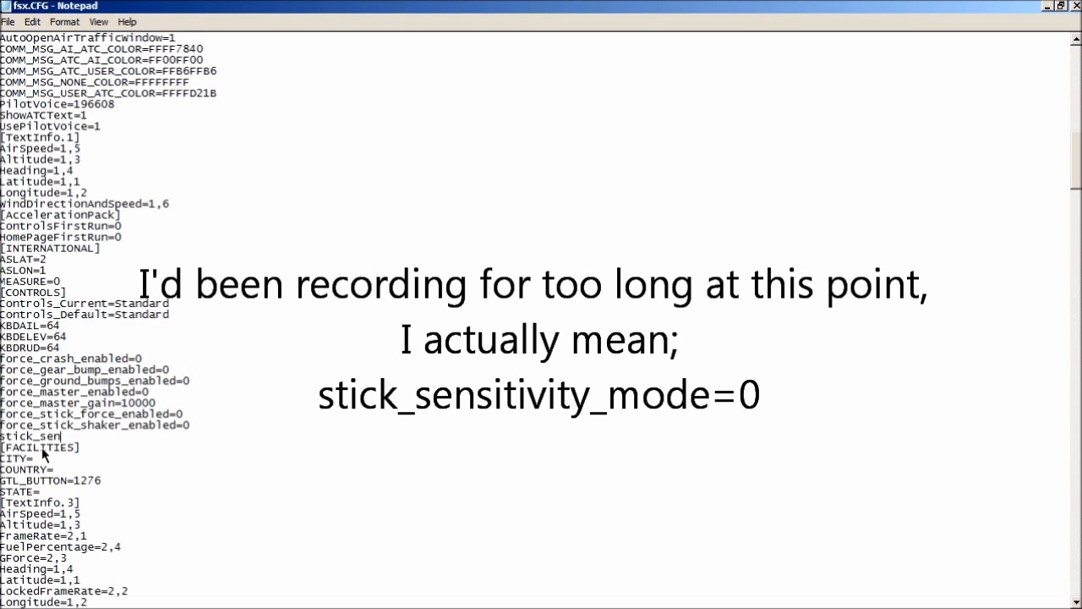
type("sitivity")
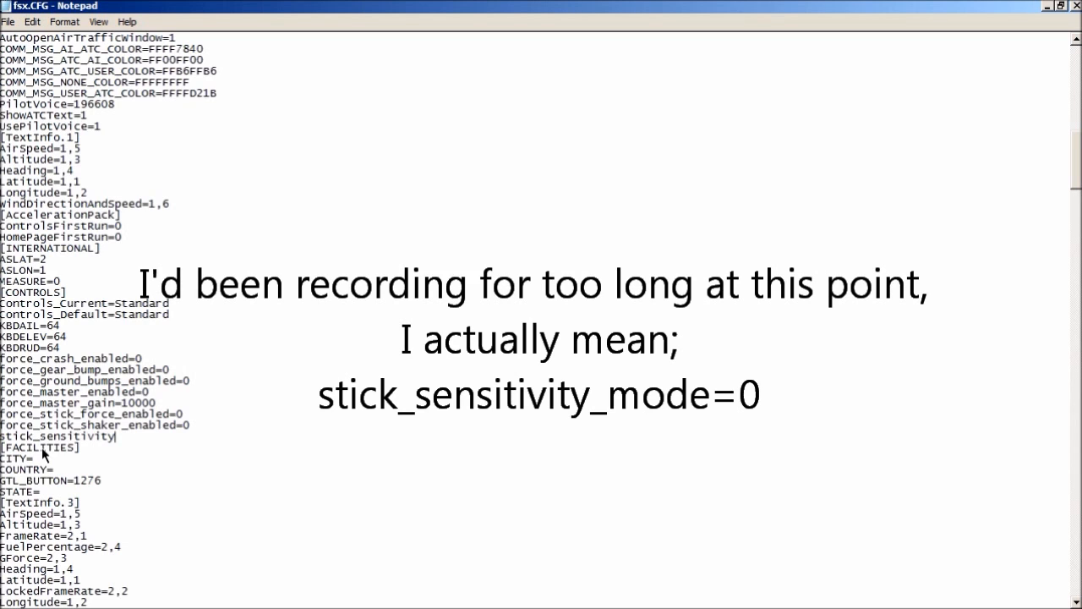
type("_mode")
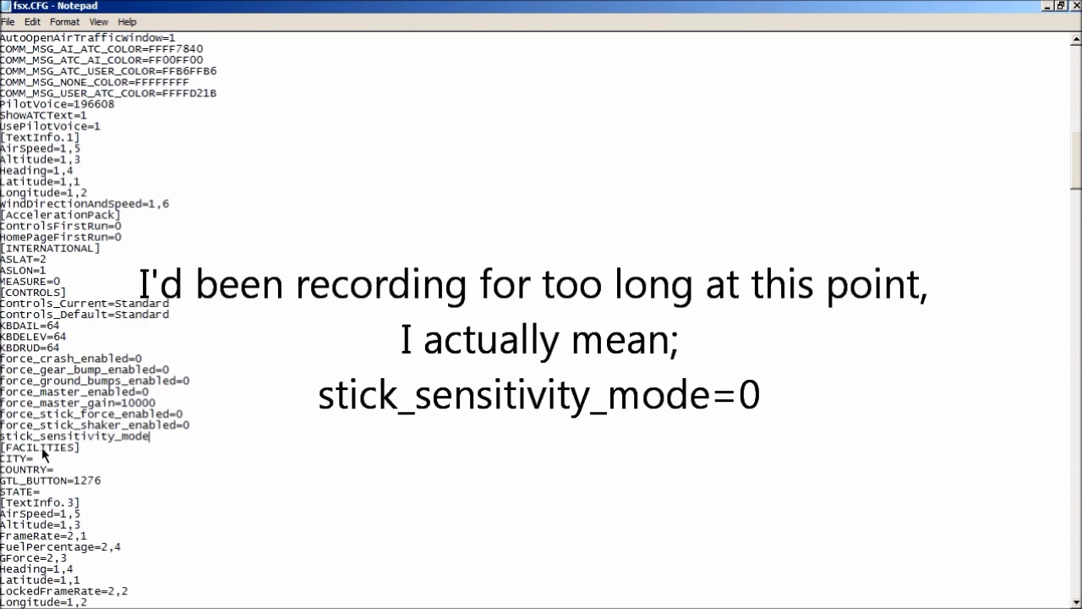
type("_enabled")
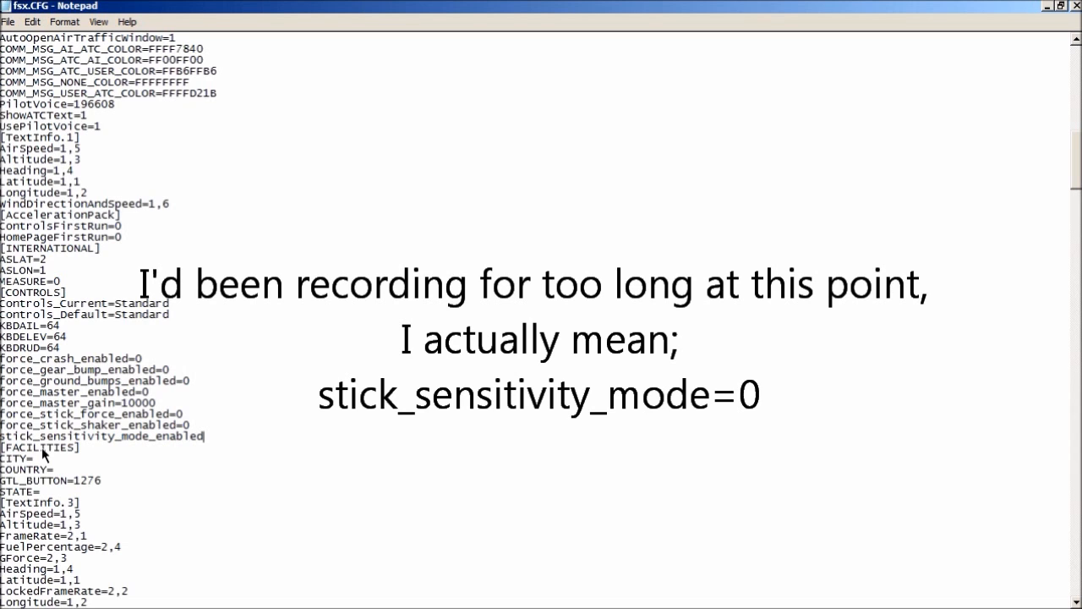
type("=0")
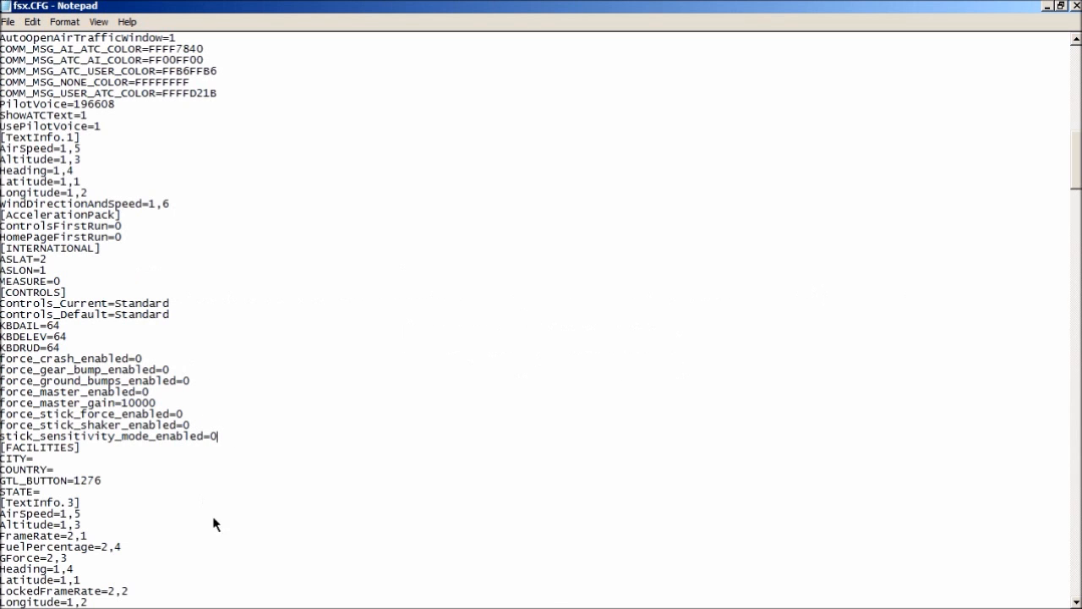
mouse_move(236, 450)
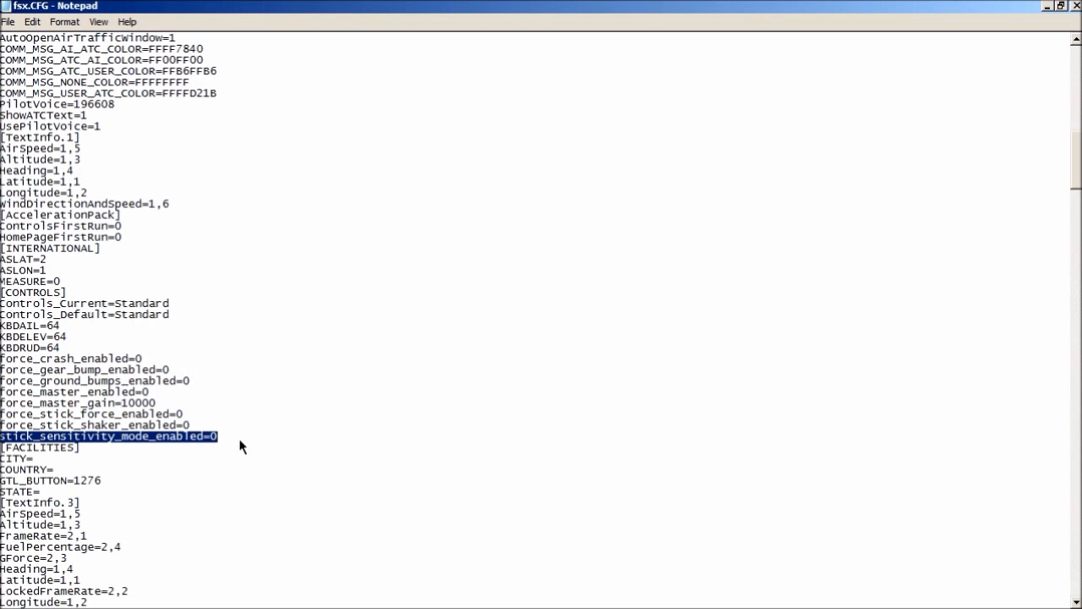
mouse_move(260, 450)
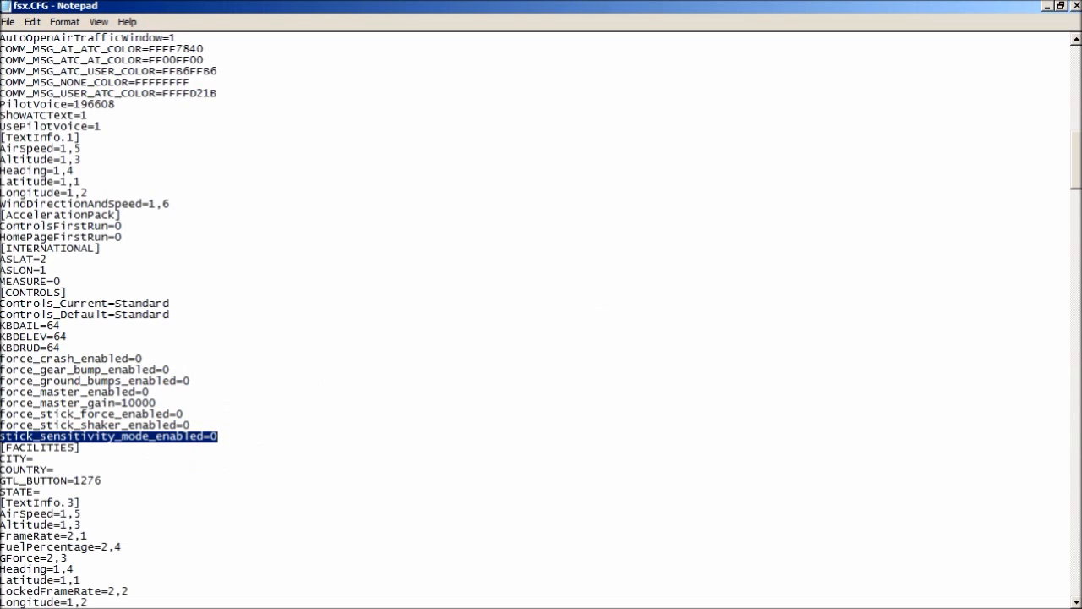
Close fsx.CFG in Notepad, saving the changes
left_click(1072, 7)
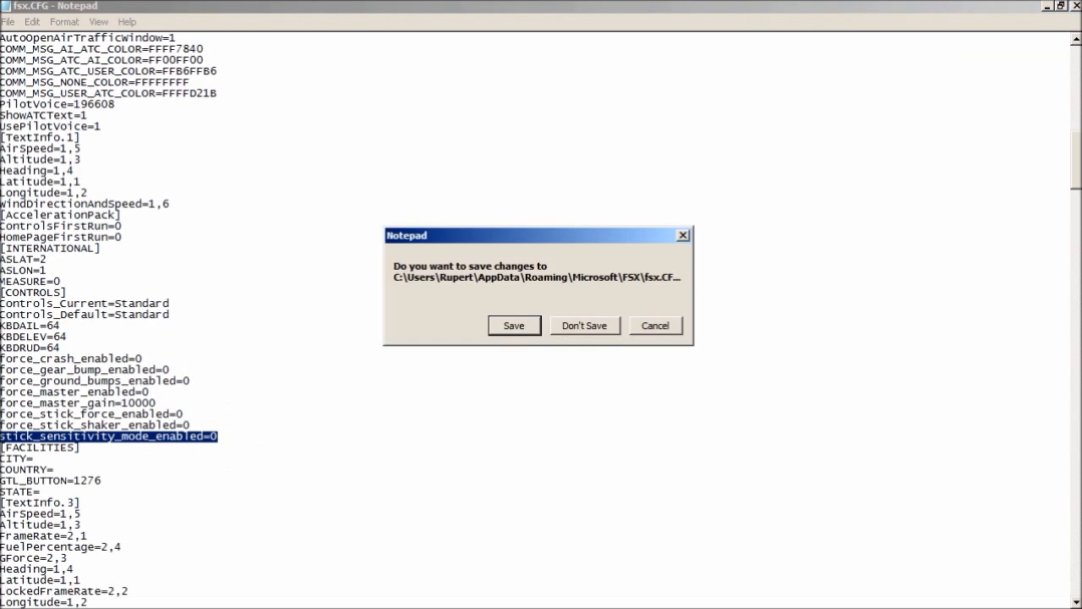
left_click(584, 325)
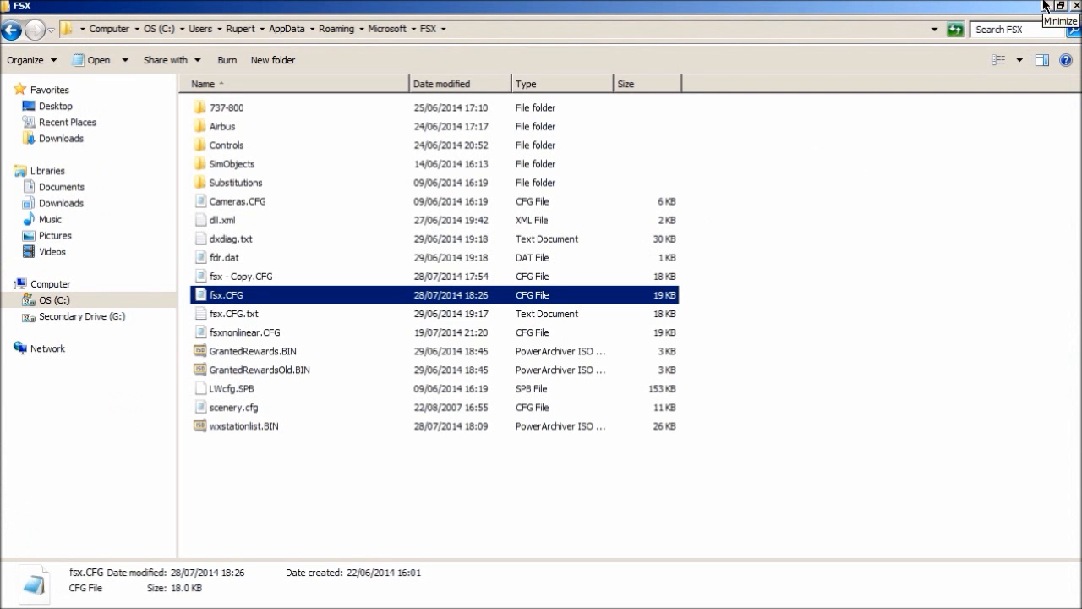
Put the FSX folder window away to return to the desktop
left_click(17, 599)
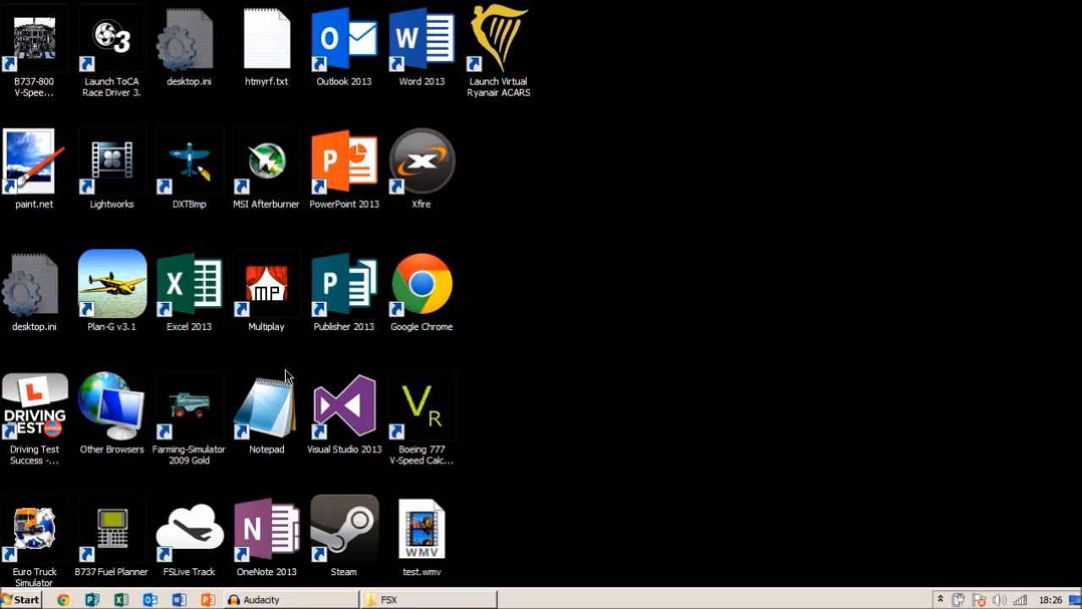
mouse_move(497, 369)
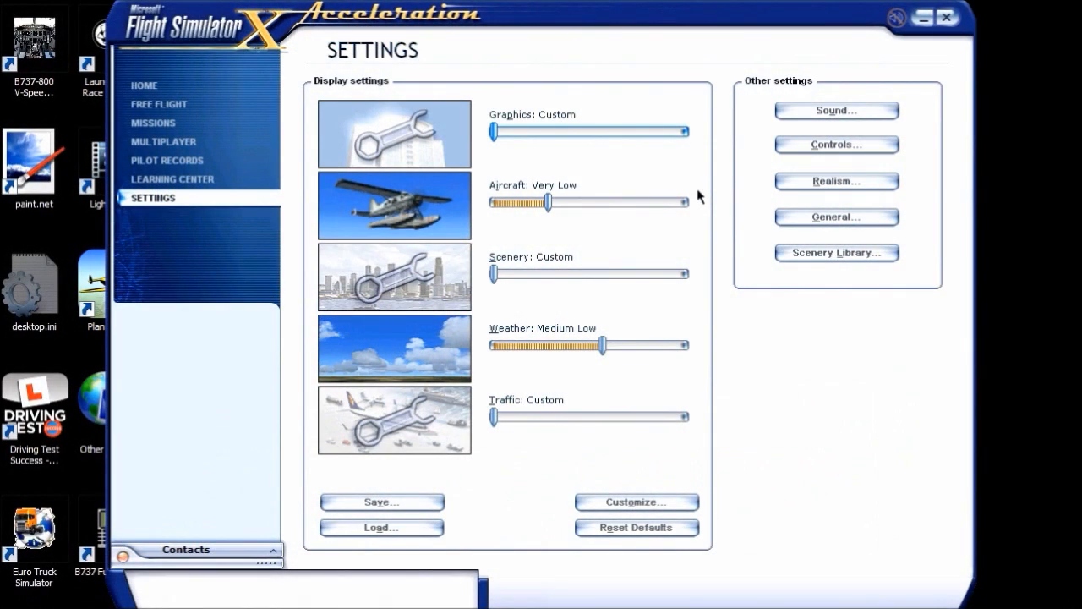
mouse_move(836, 143)
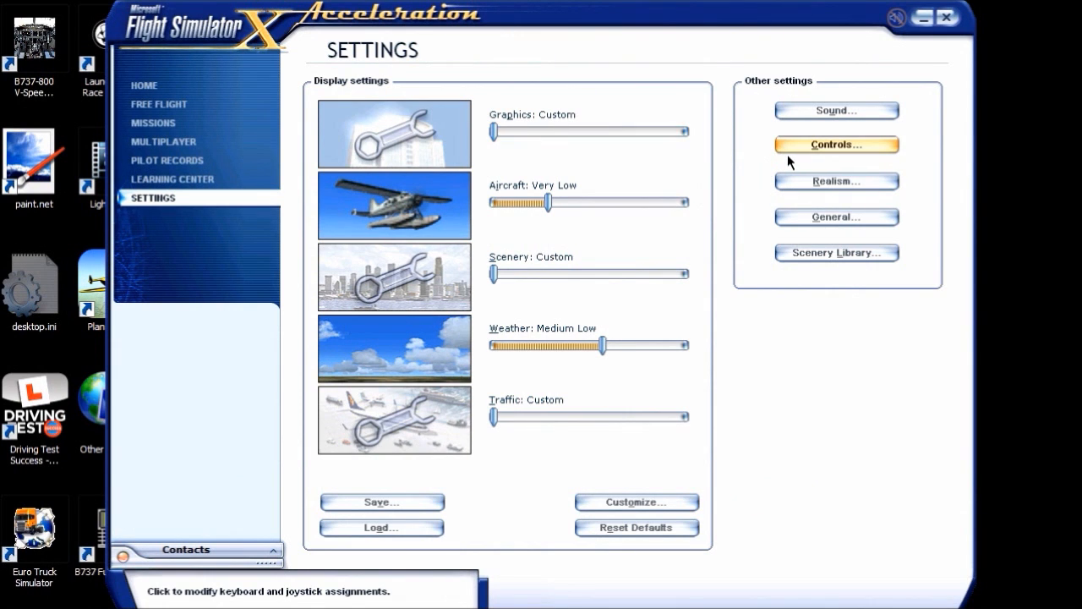
Open Controls and show Advanced Controls with per-axis sensitivity and null zones for the ST330 Rumble Stick
left_click(835, 144)
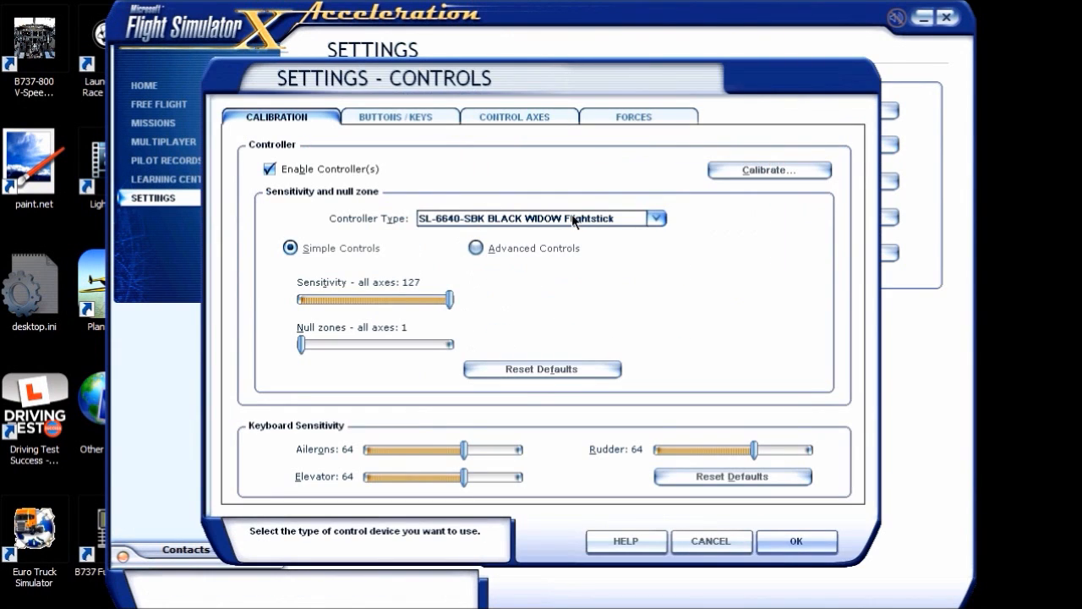
left_click(475, 247)
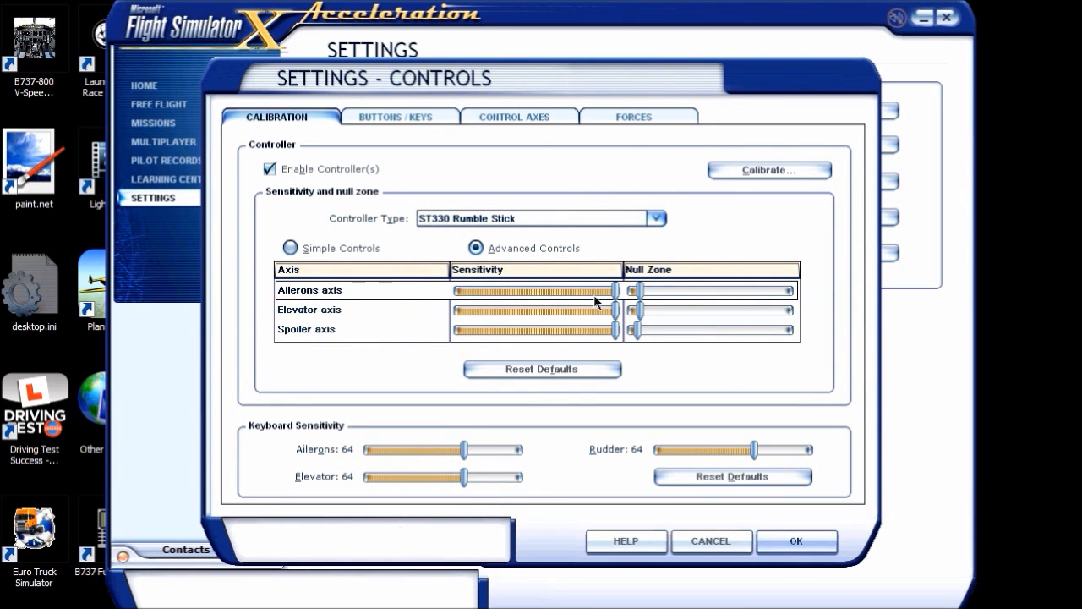
Drag the ailerons axis Sensitivity slider to maximum
left_click_drag(629, 291, 487, 291)
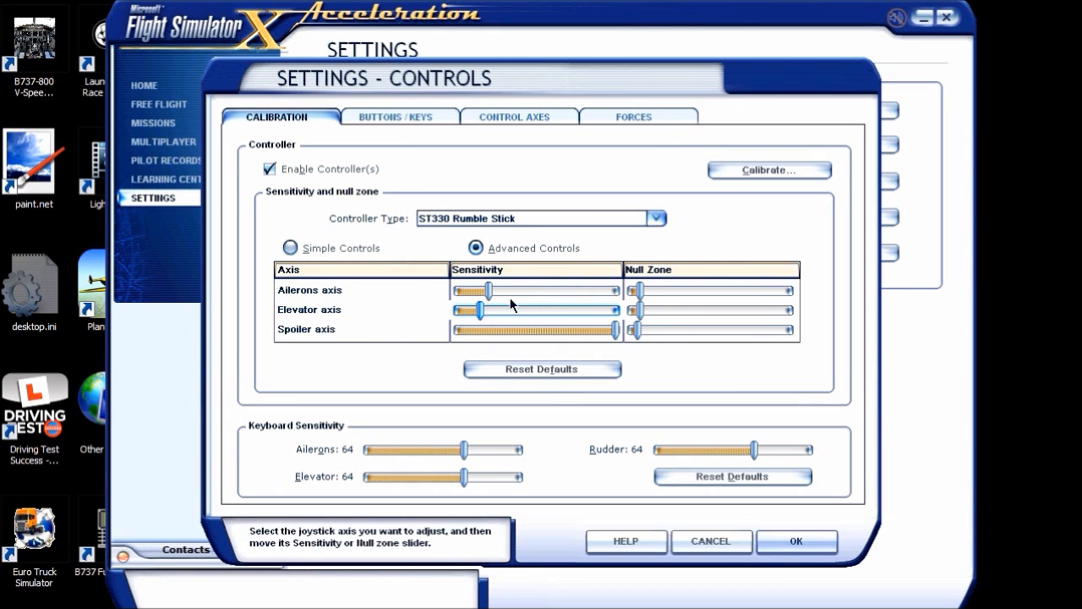
left_click_drag(487, 291, 612, 290)
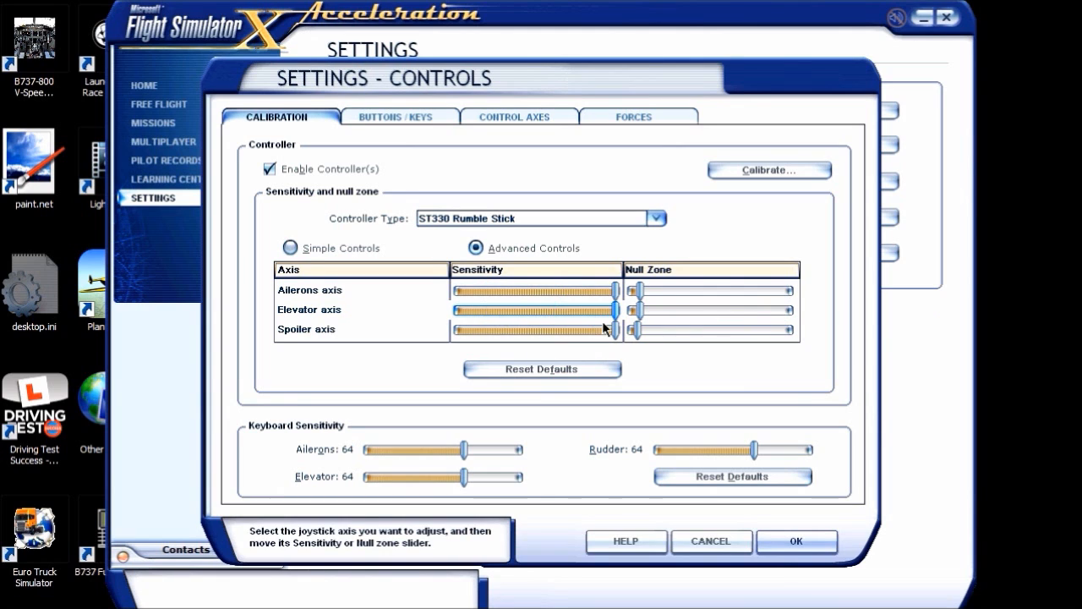
mouse_move(568, 351)
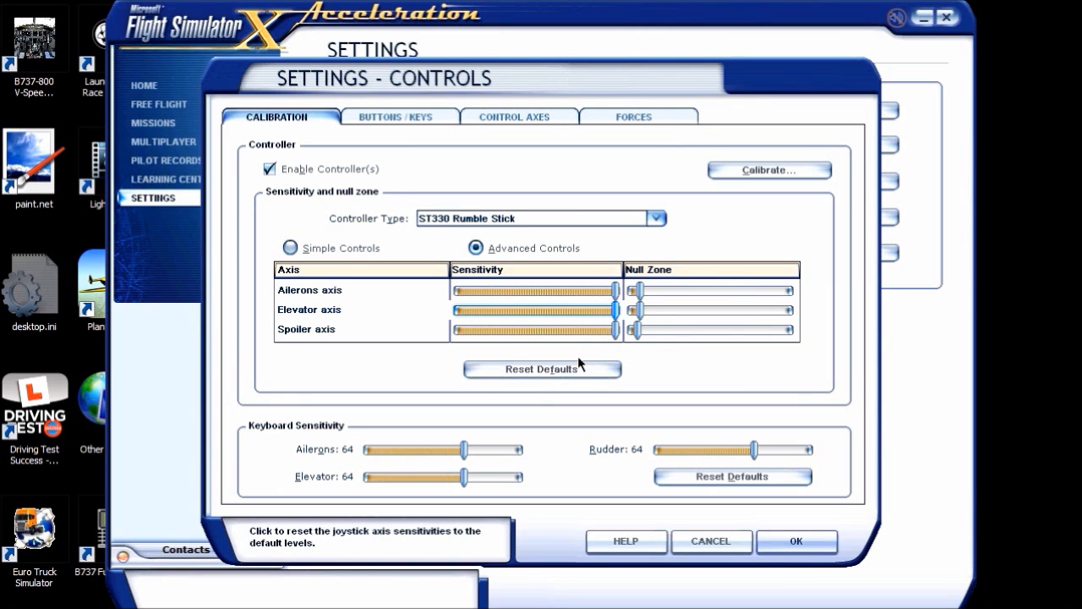
mouse_move(539, 390)
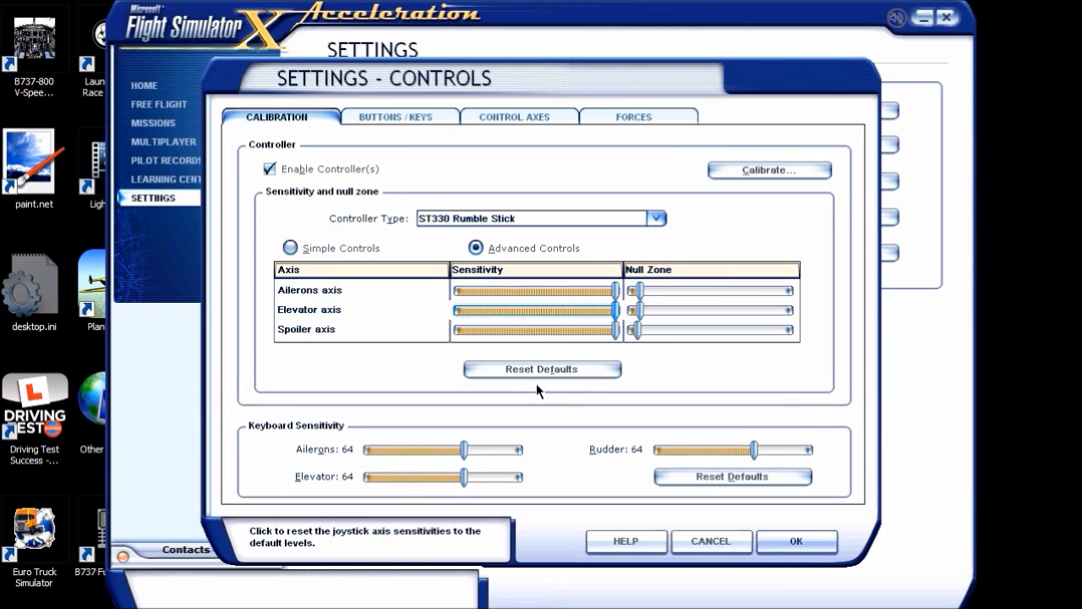
mouse_move(533, 395)
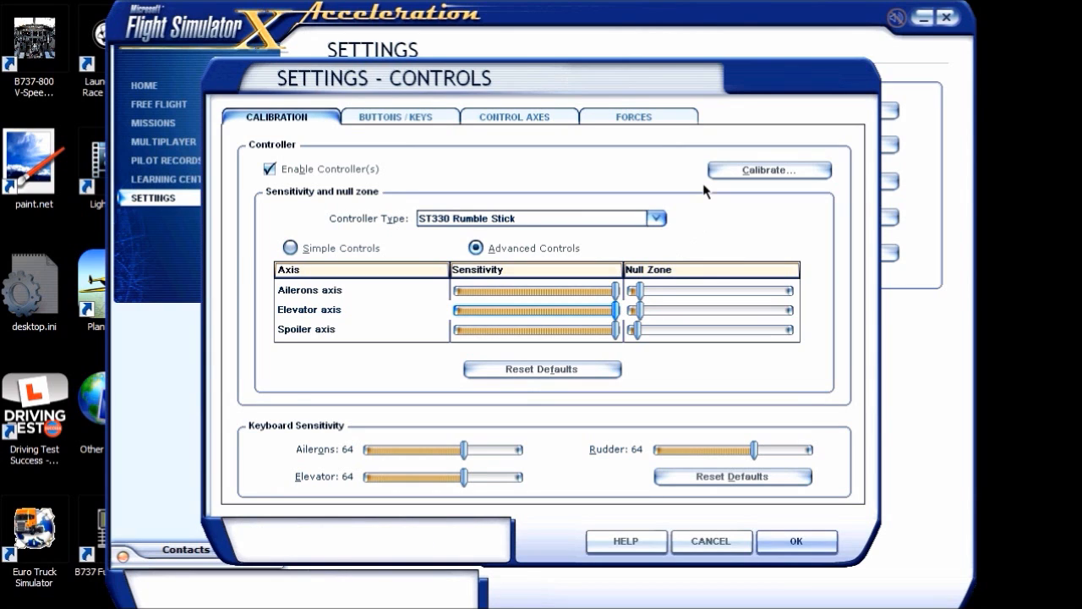
mouse_move(687, 244)
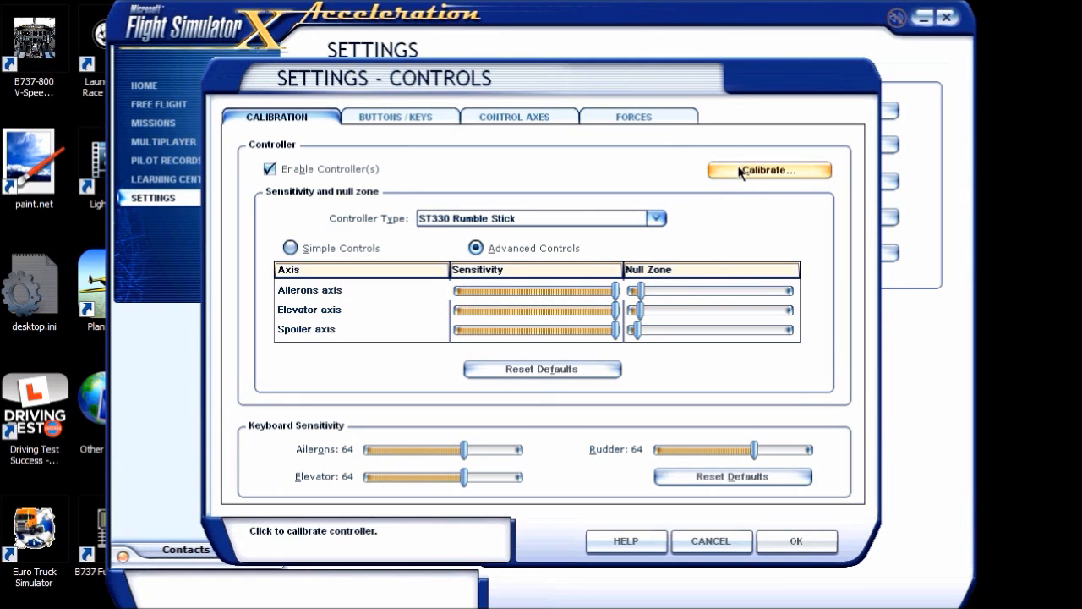
Open Calibrate... and the ST330 Rumble Stick's Test page from the Game Controllers list
left_click(768, 169)
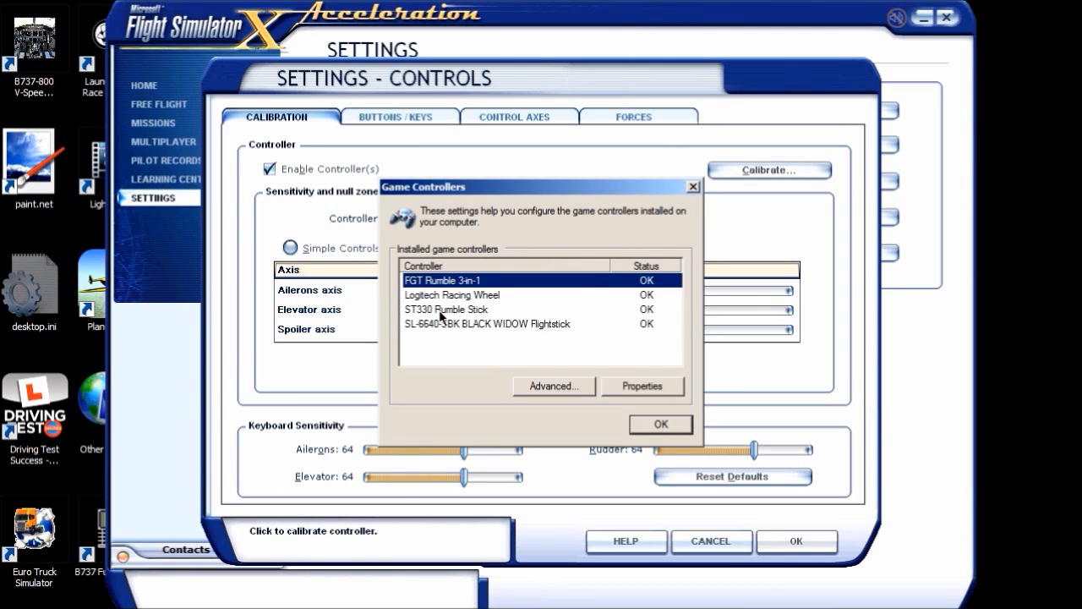
left_click(643, 385)
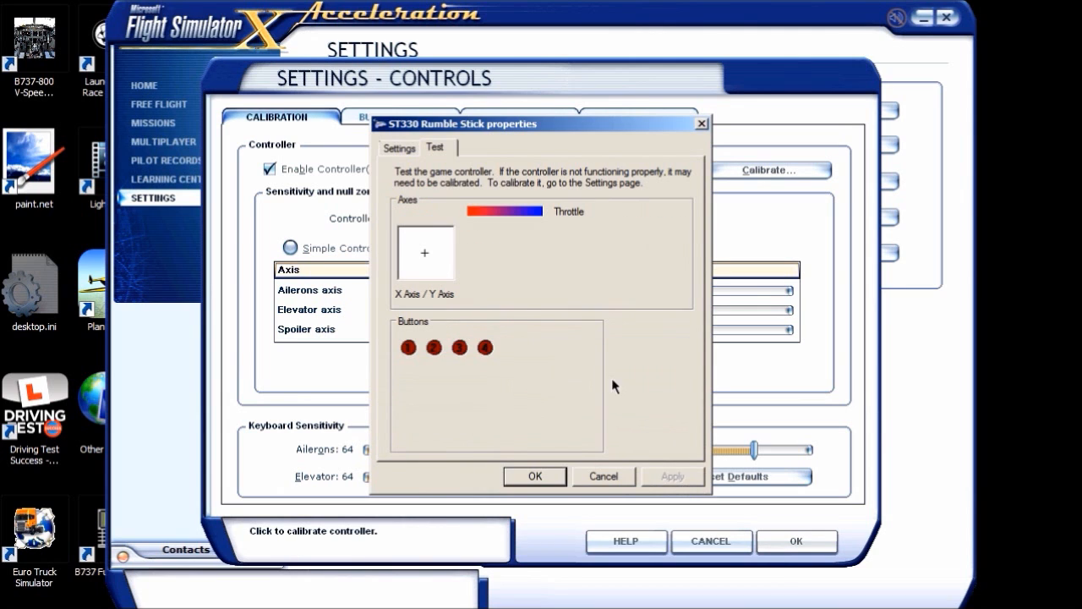
mouse_move(510, 300)
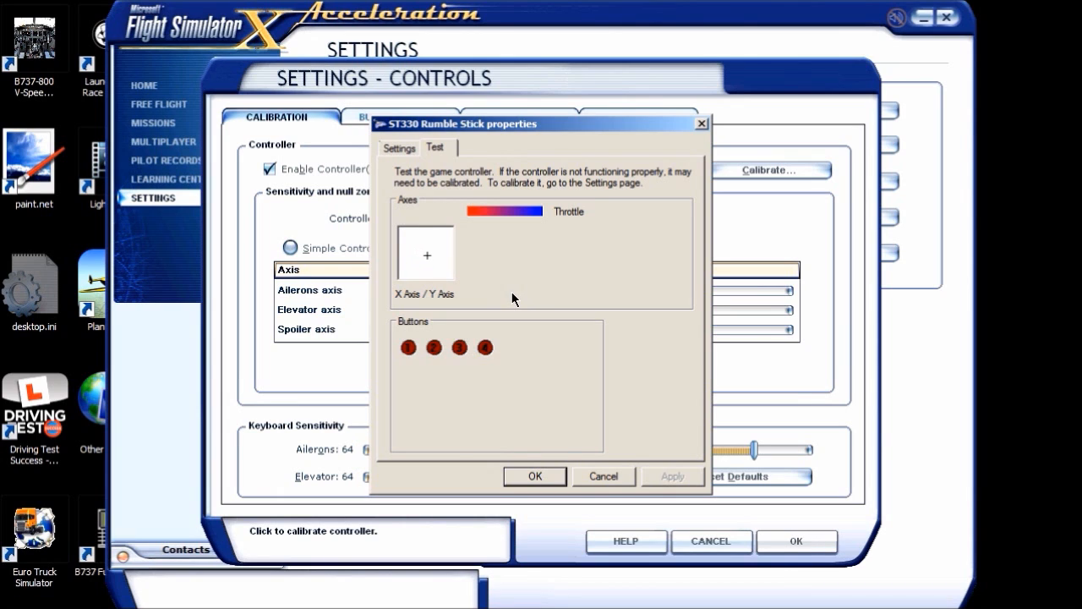
mouse_move(487, 280)
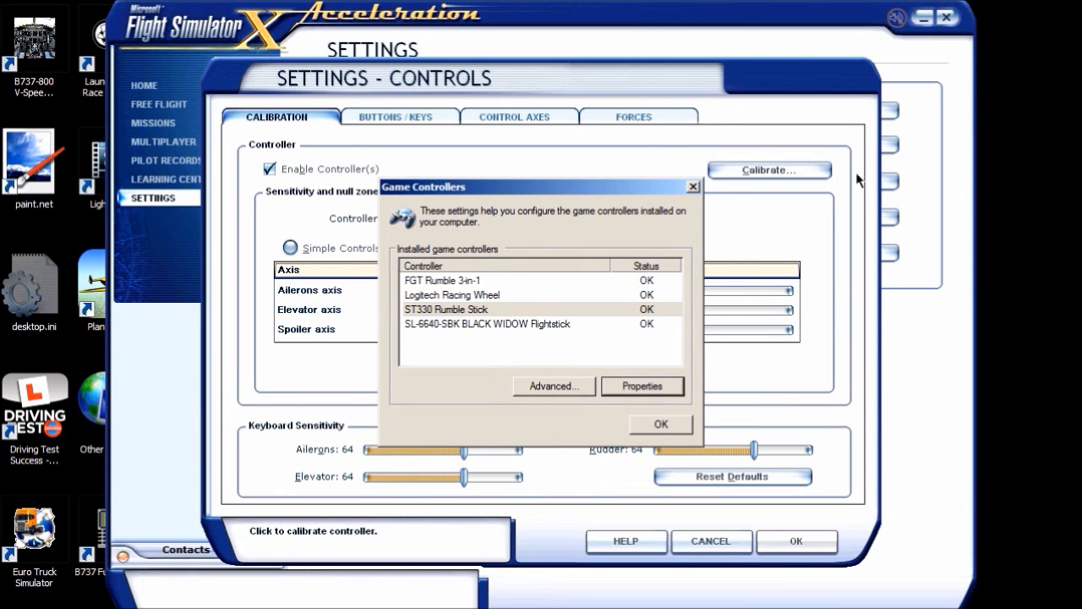
Close Game Controllers and nudge the Ailerons Null Zone slider
left_click(661, 423)
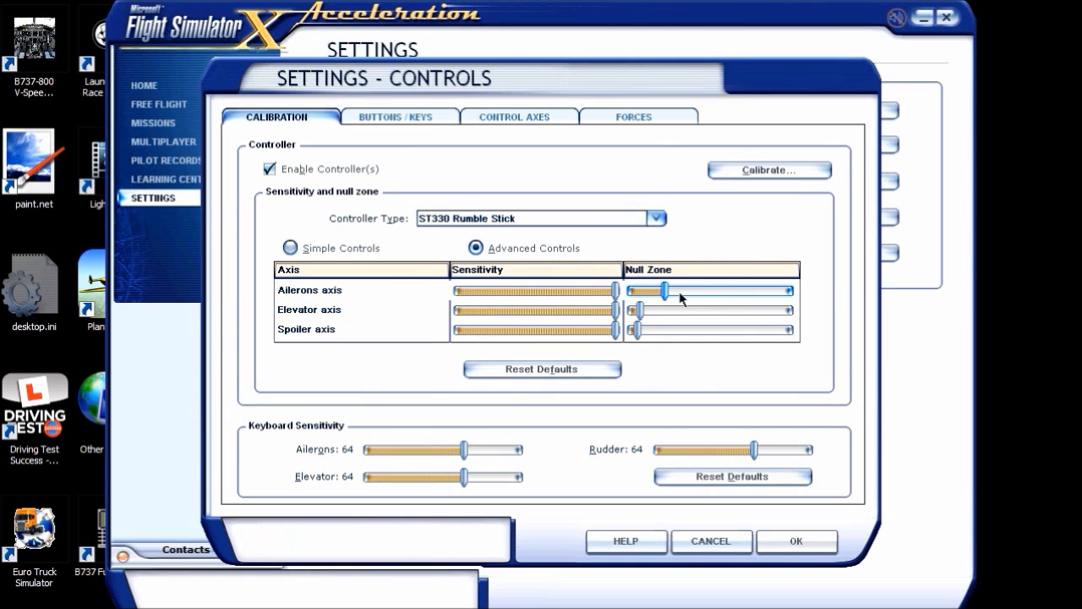
left_click_drag(680, 289, 646, 289)
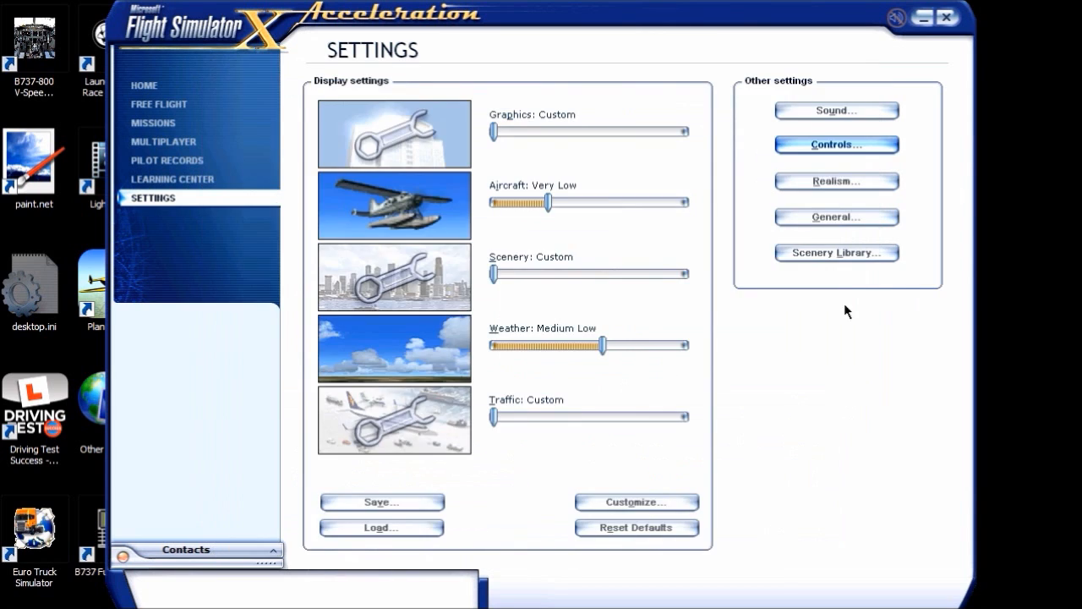
Exit Flight Simulator X, confirming with Yes
left_click(946, 17)
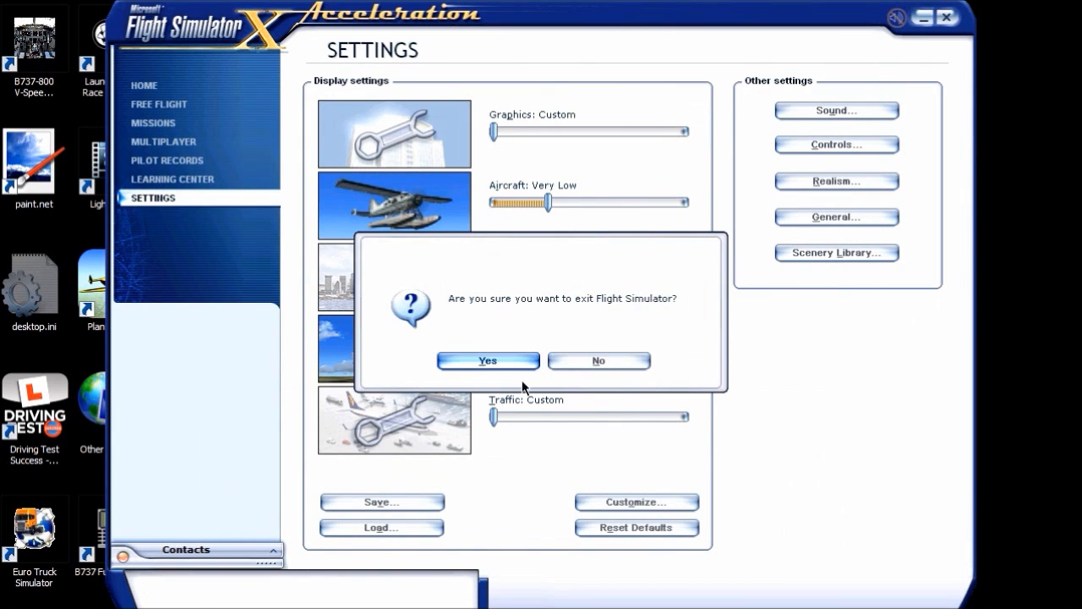
left_click(487, 361)
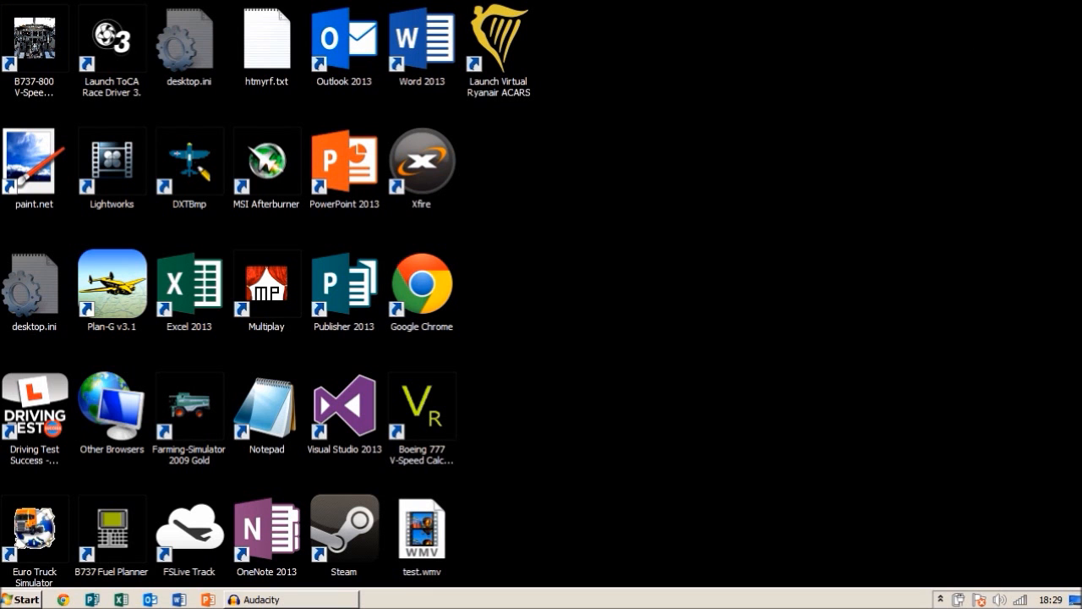
From Computer, open the secondary drive G: and its FSX folder
left_click(21, 598)
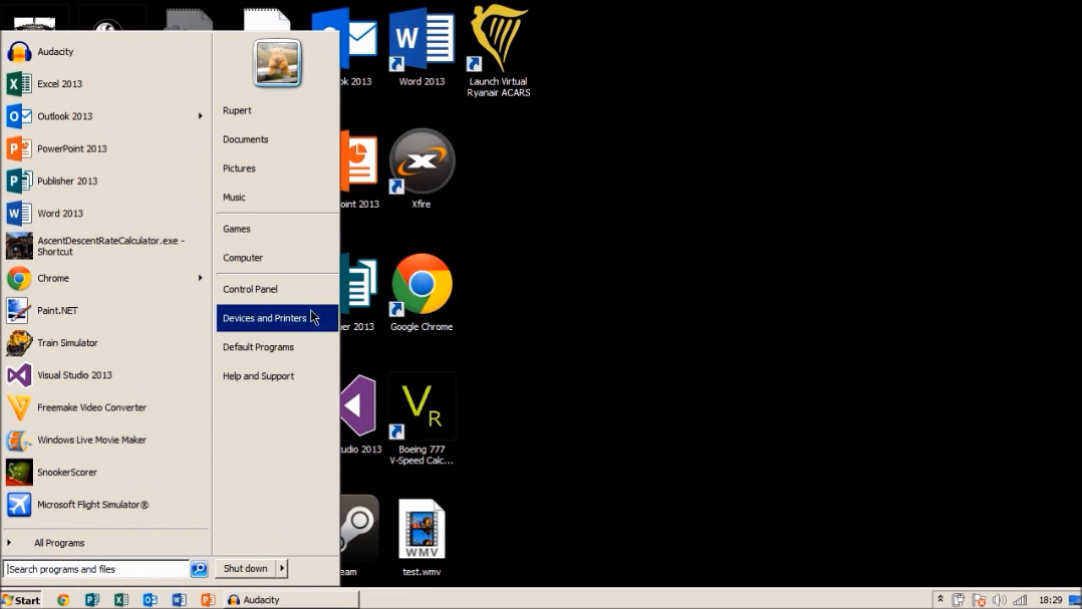
left_click(244, 257)
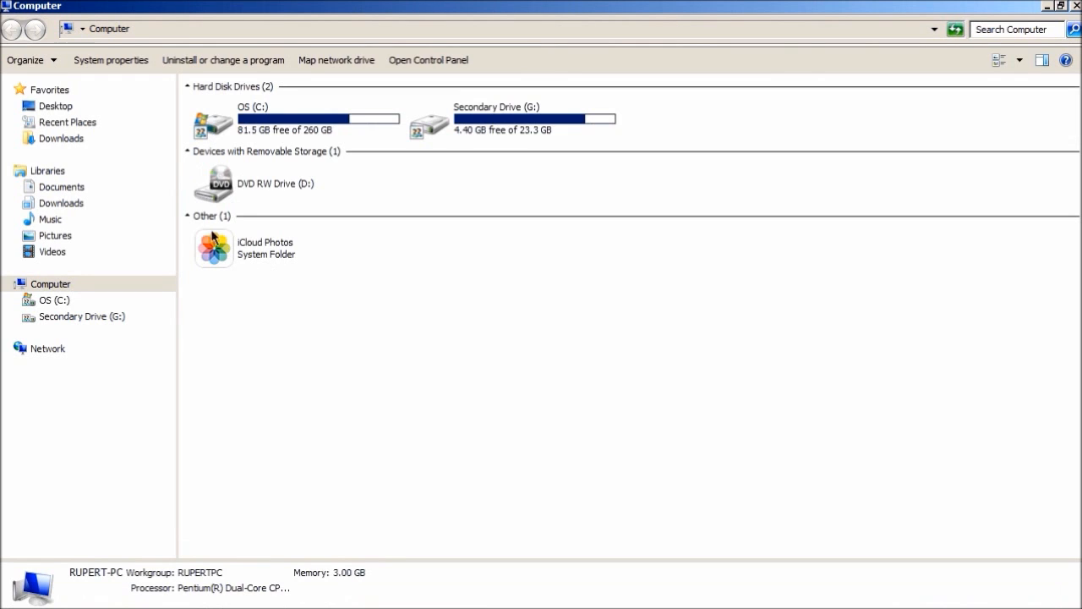
double_click(252, 119)
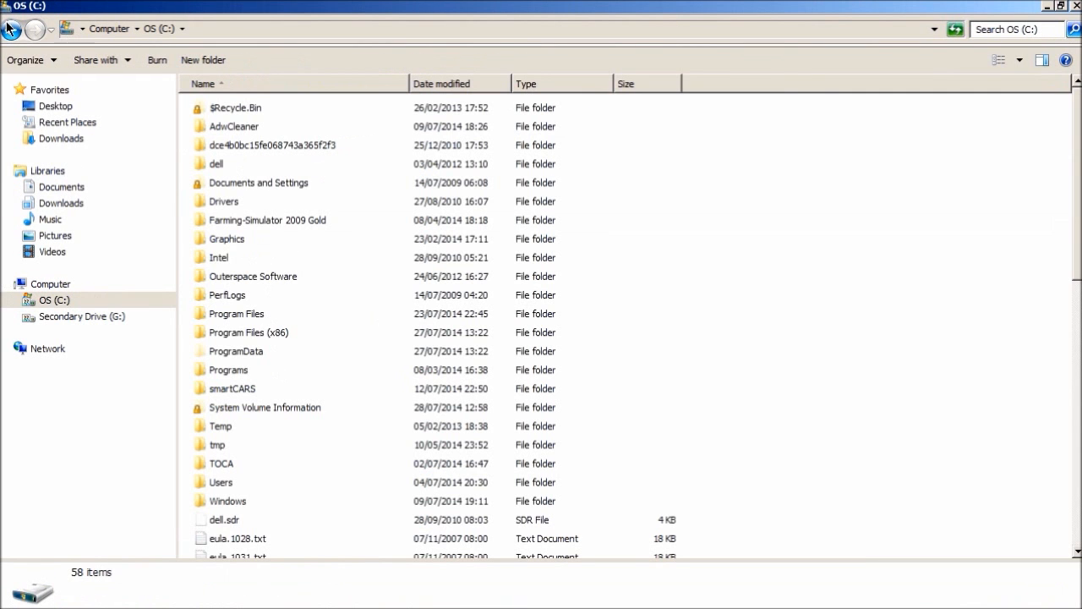
left_click(81, 317)
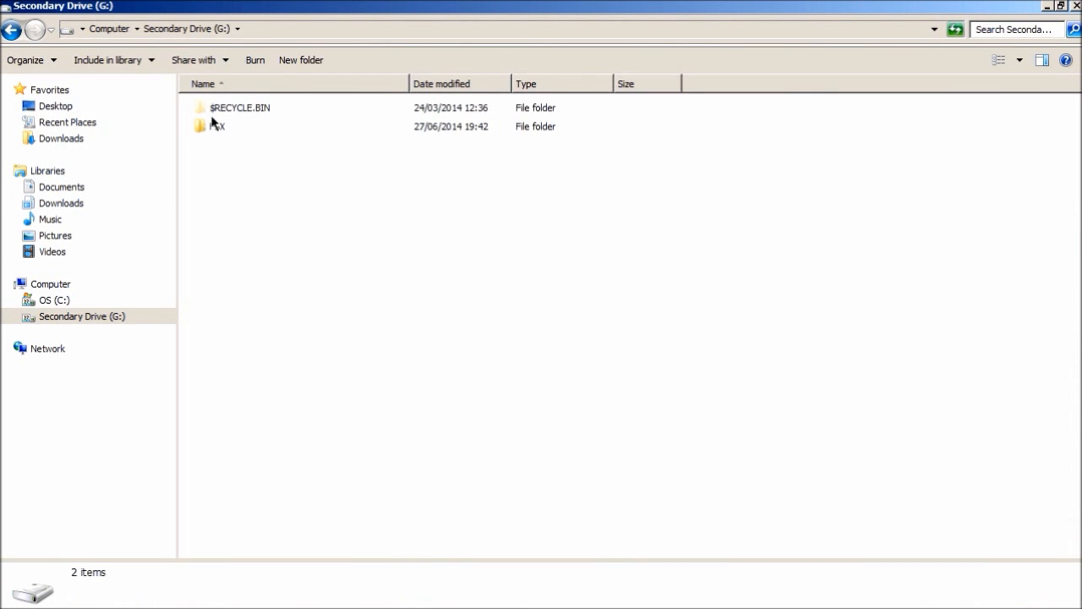
double_click(217, 125)
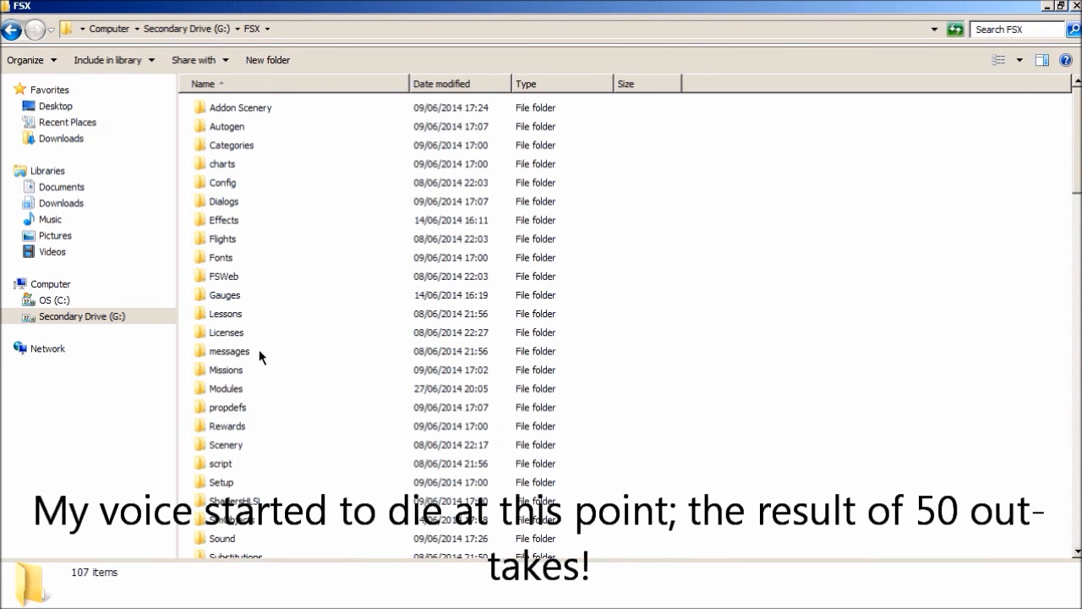
Open SimObjects, browse the Airplanes folders and open the C208B aircraft folder
scroll("down", 3)
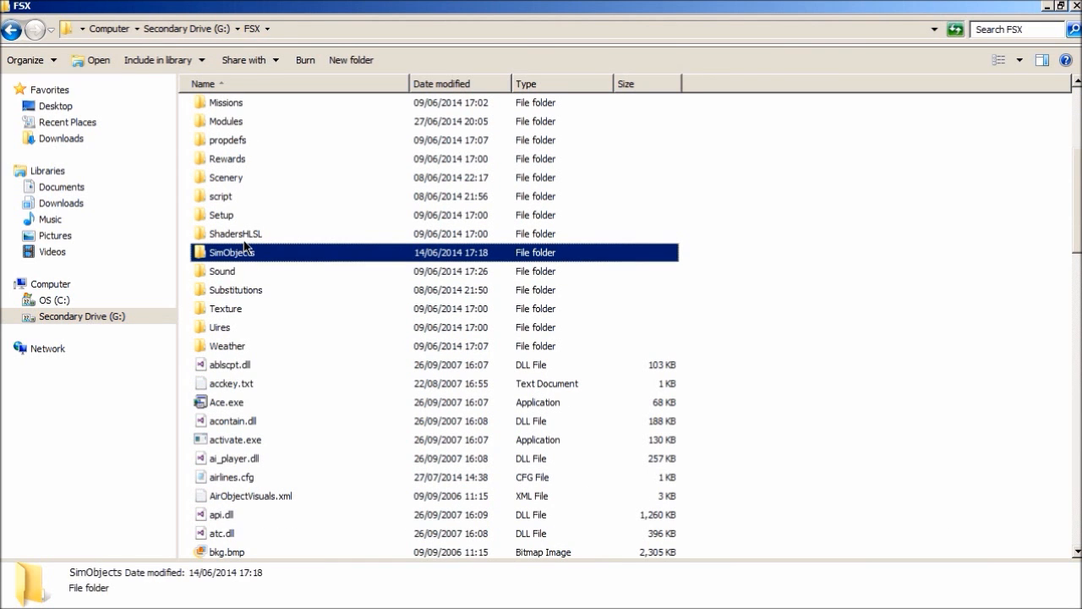
double_click(230, 252)
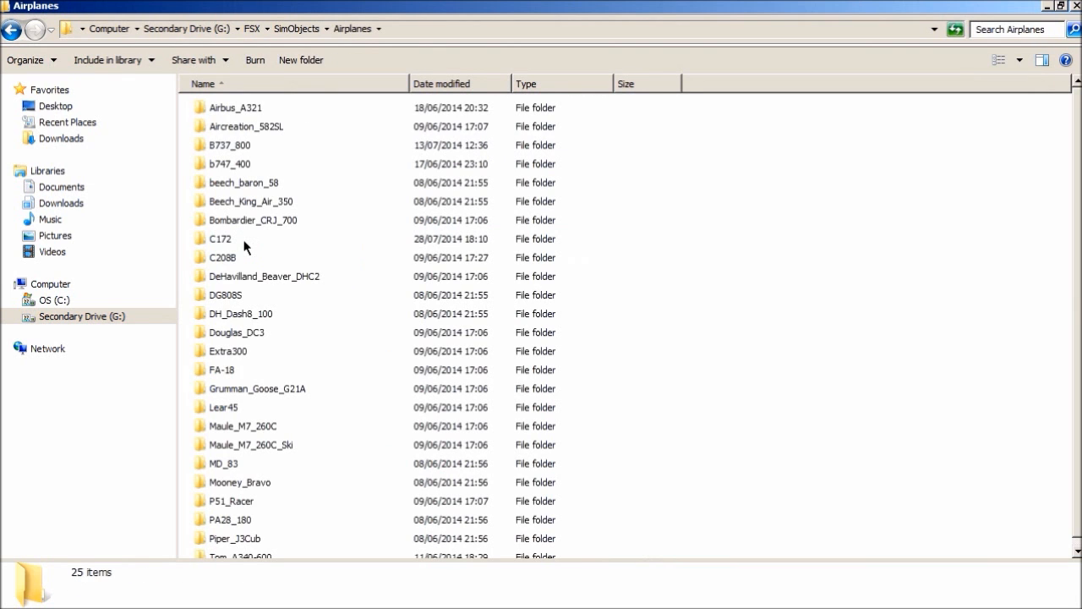
left_click(253, 220)
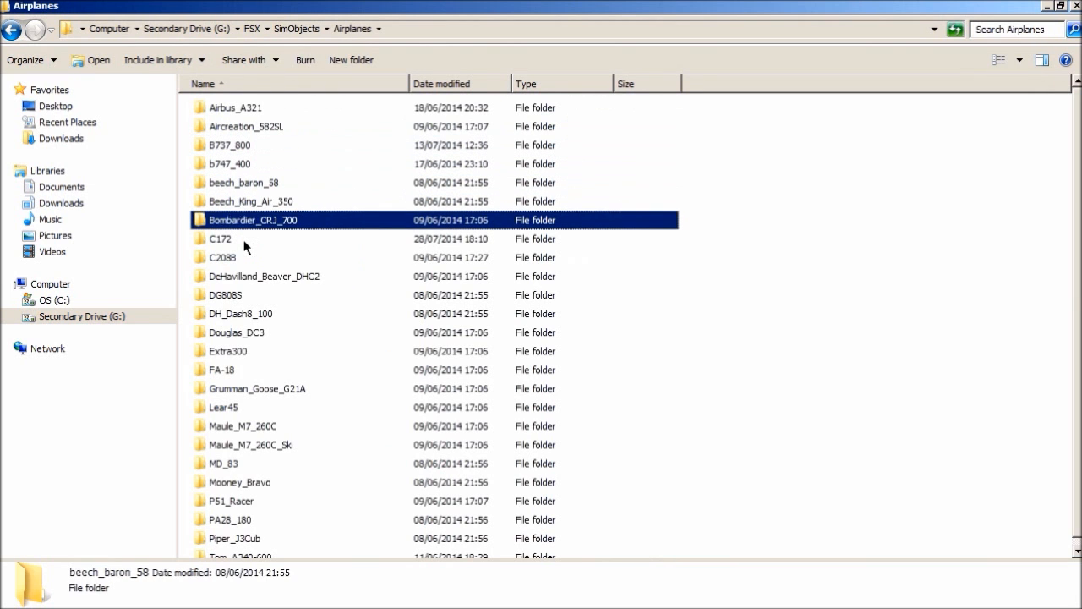
left_click(243, 182)
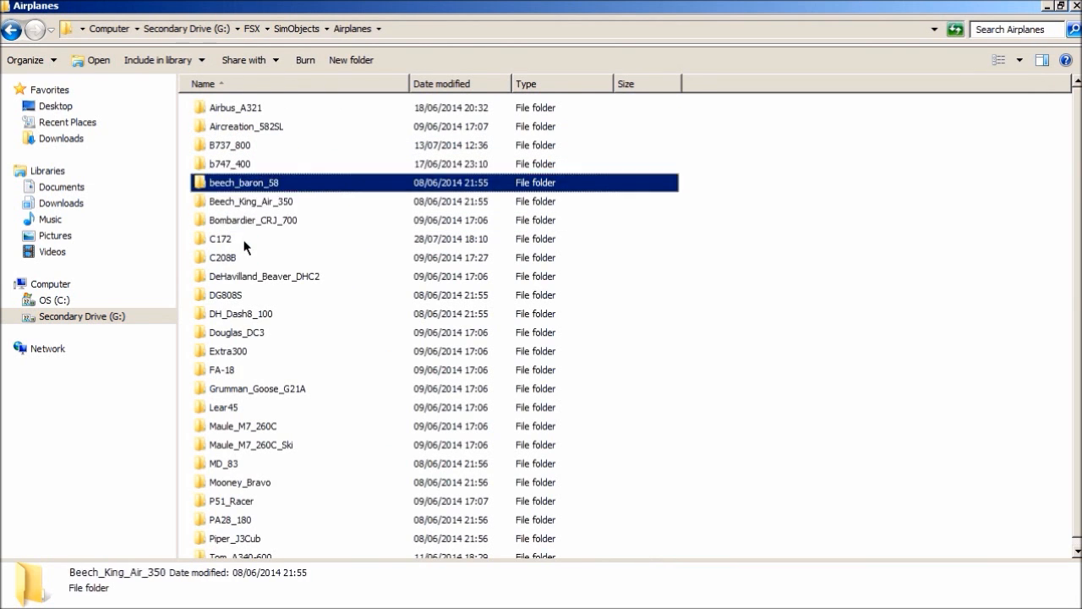
double_click(220, 239)
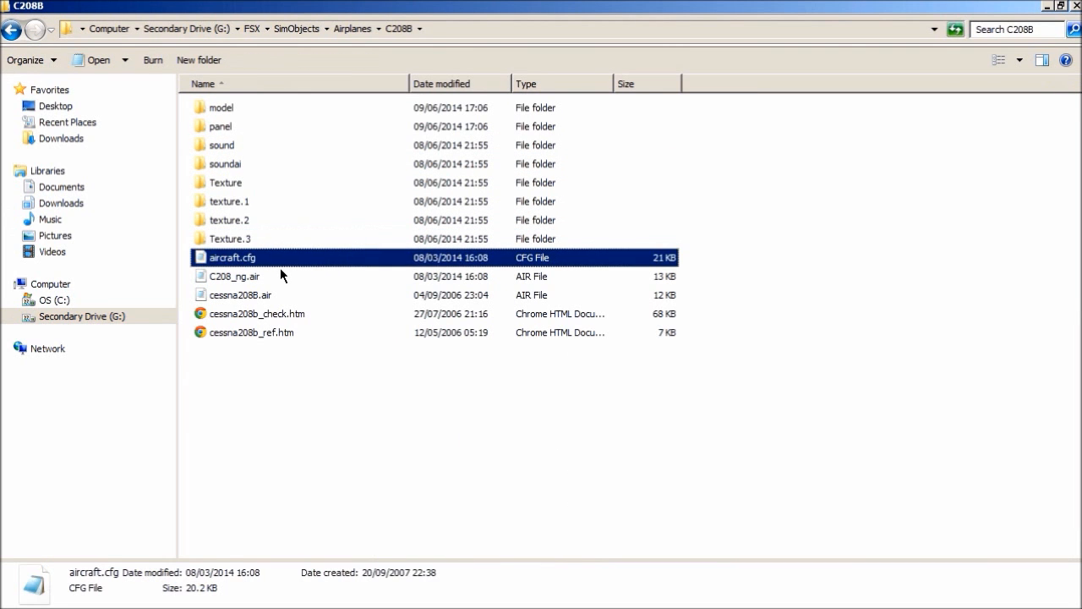
Open the C208B aircraft.cfg and find its [flight_tuning] section by searching 'flight_t'
double_click(231, 257)
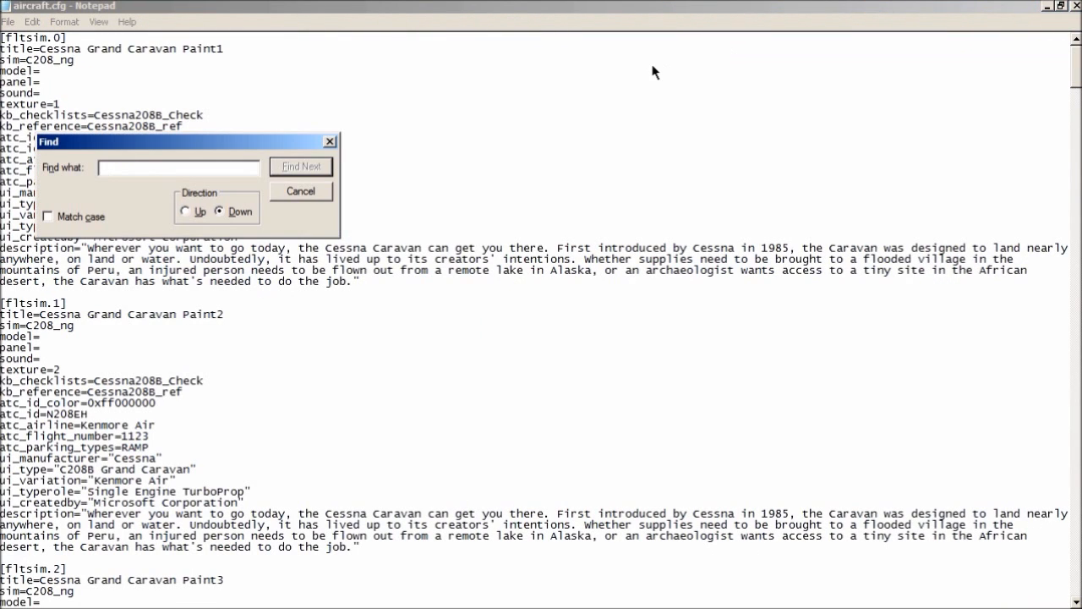
type("flight_tuning")
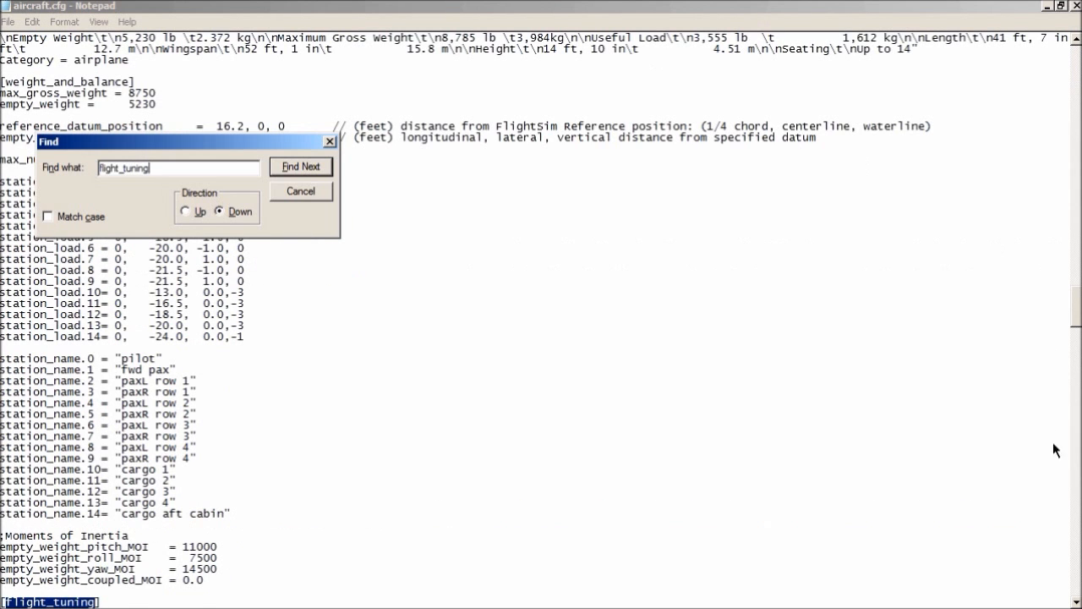
left_click(301, 165)
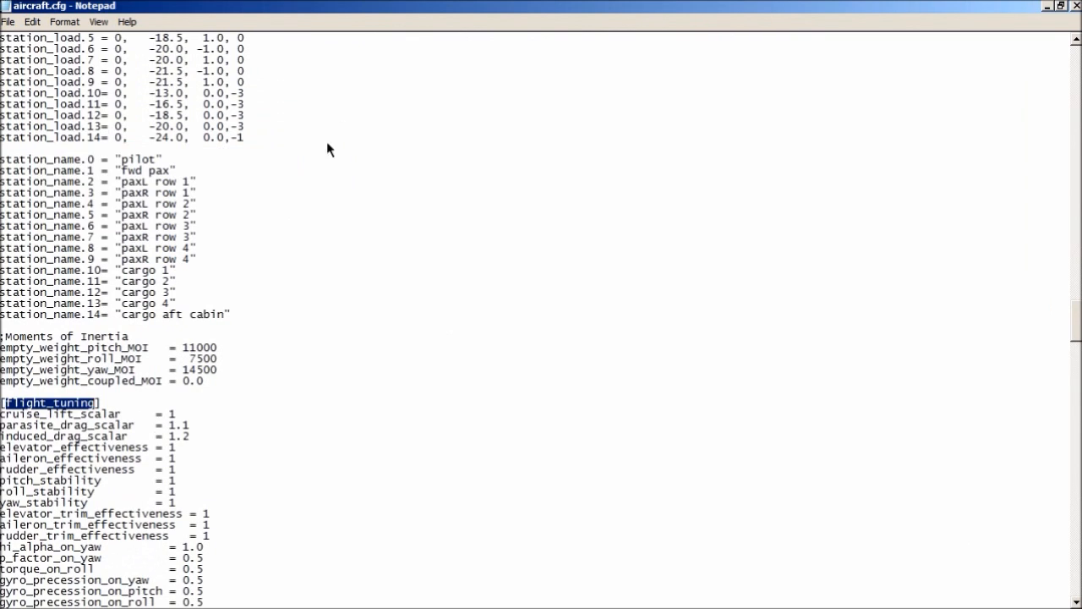
left_click(51, 427)
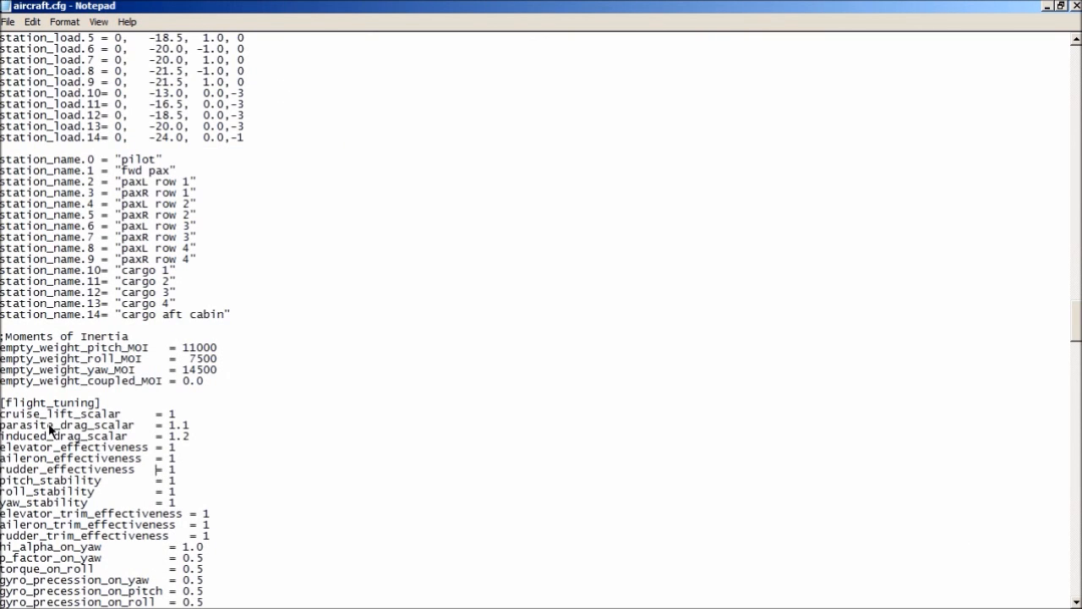
mouse_move(230, 453)
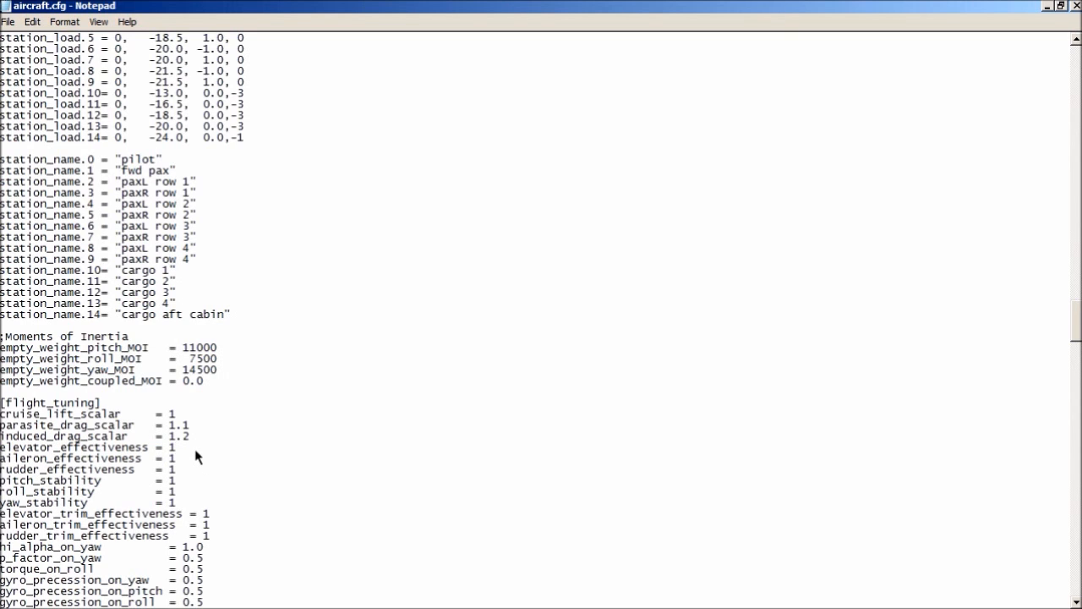
Edit the values so elevator_effectiveness reads 0.8 and aileron_effectiveness reads 1.5
type("0.8")
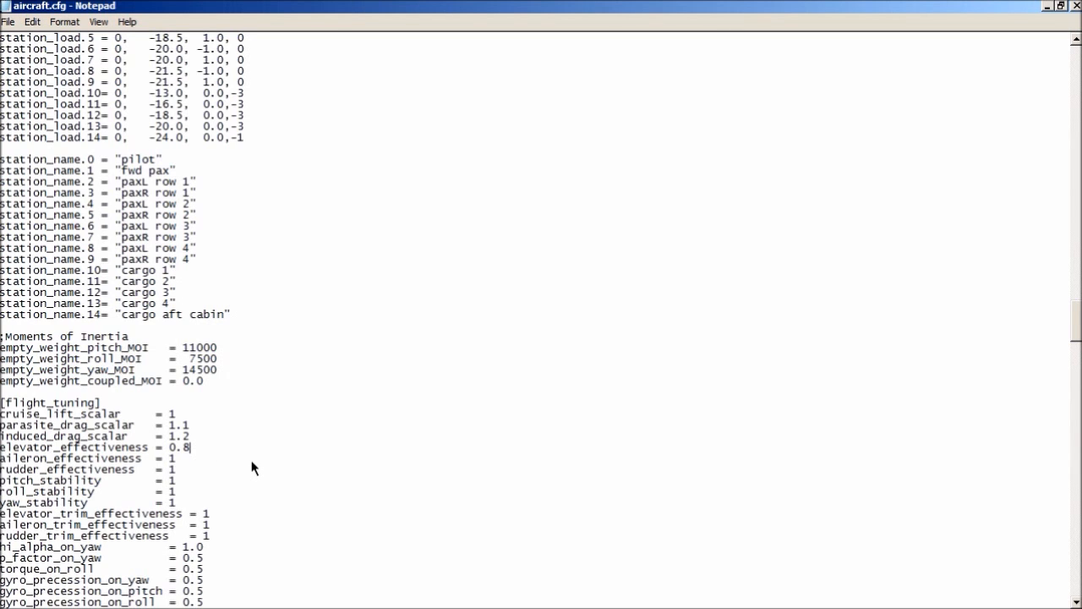
type("1")
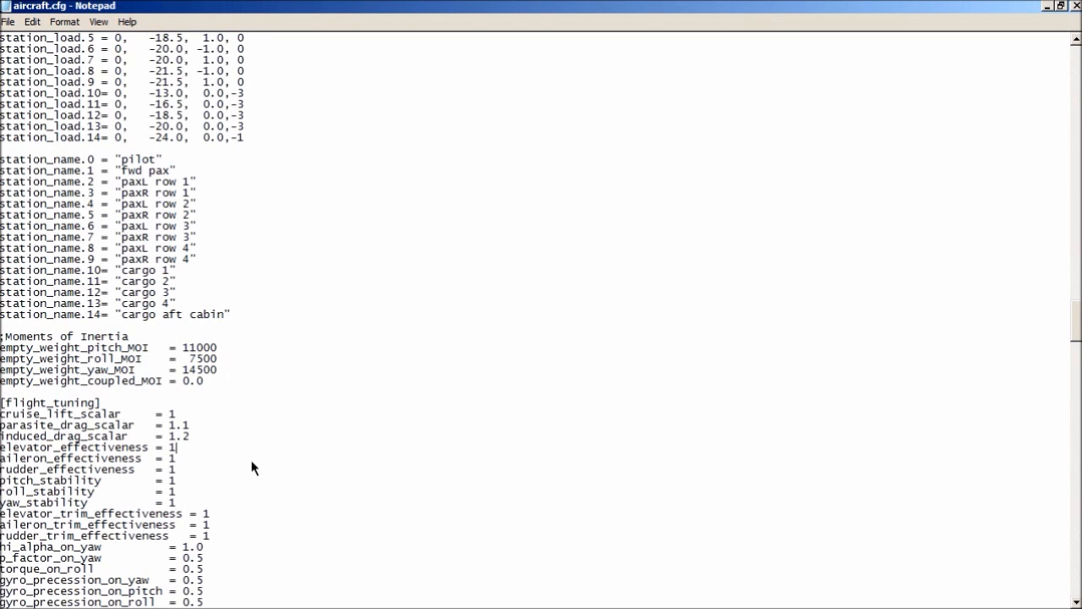
type(".2")
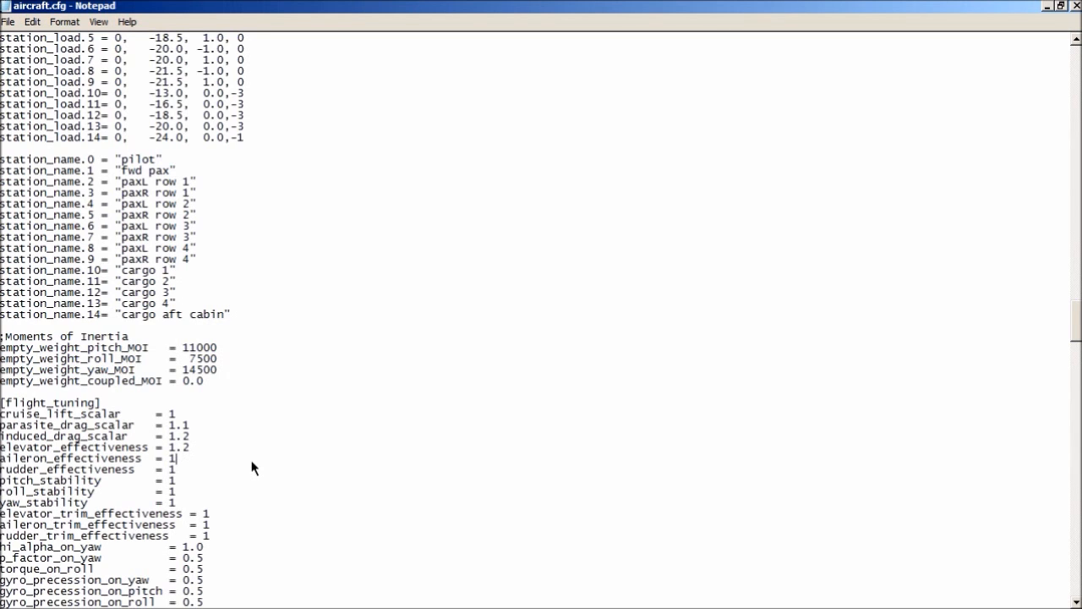
type(".2")
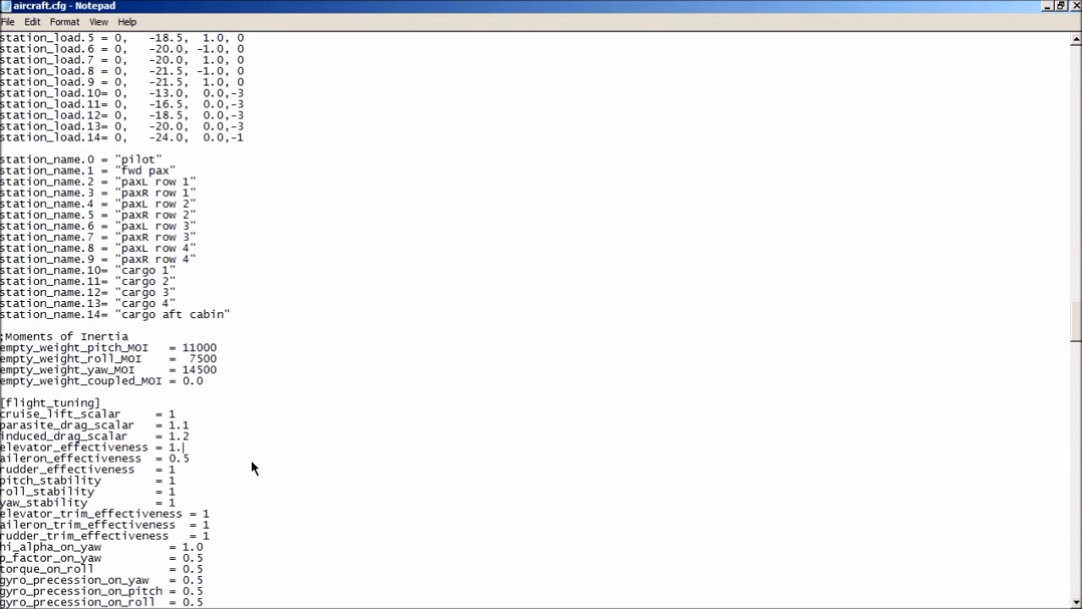
type("0.5")
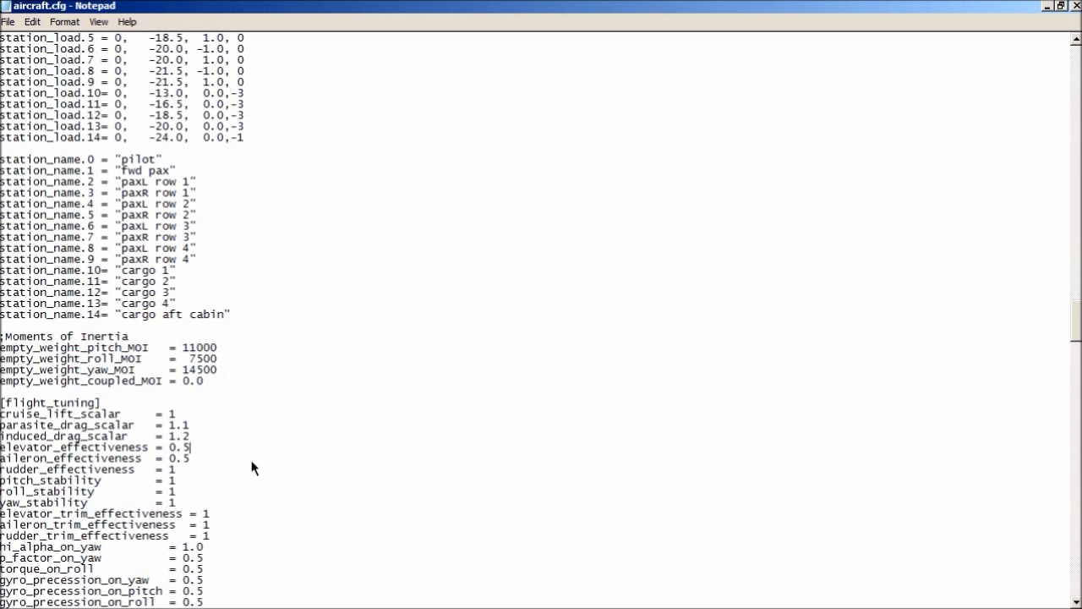
key("Backspace")
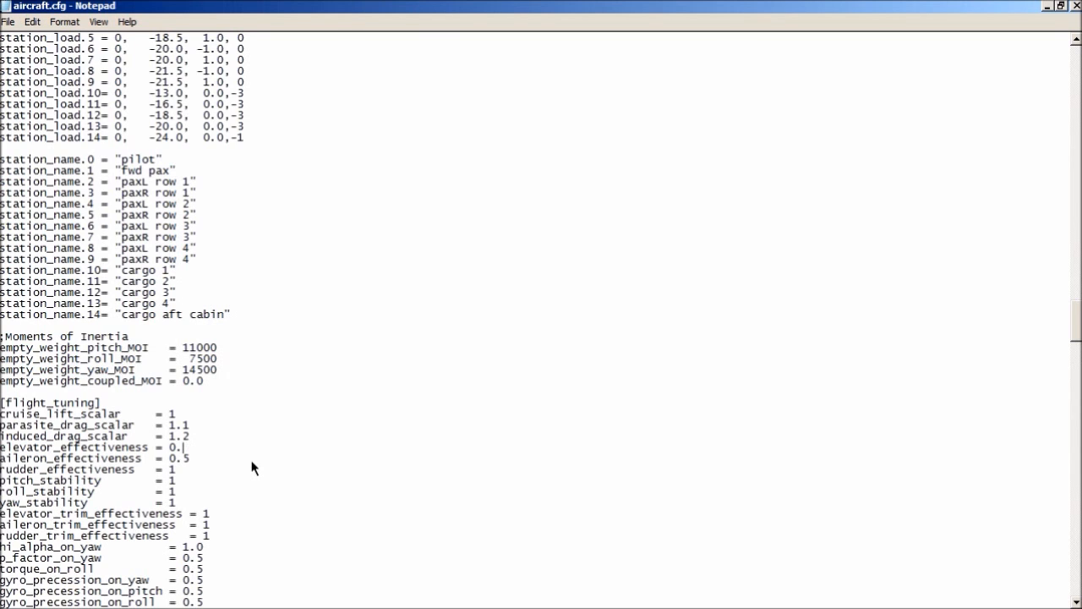
type("8")
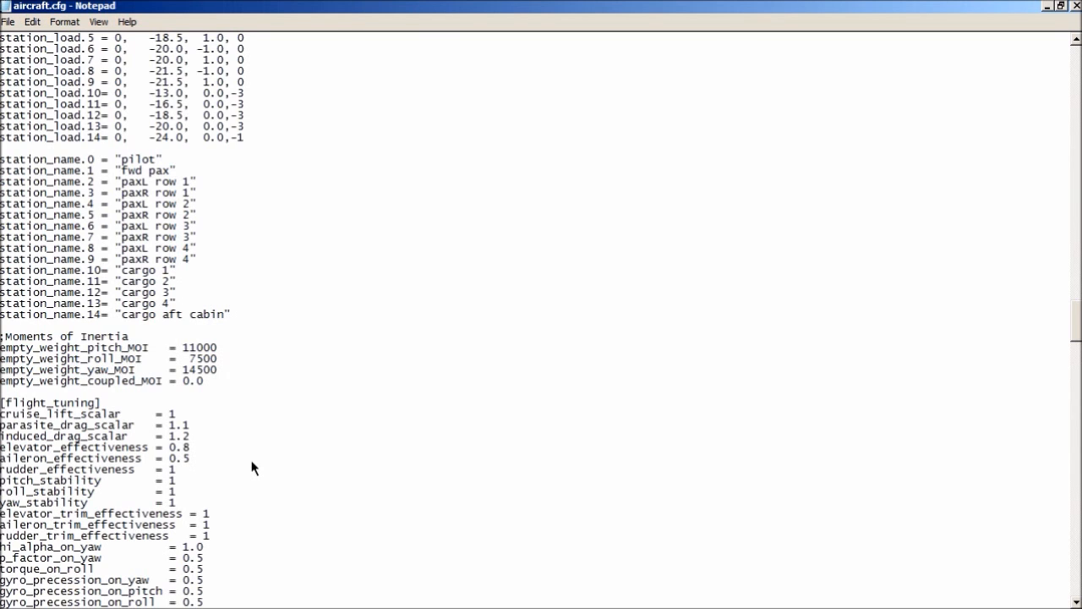
type("1.5")
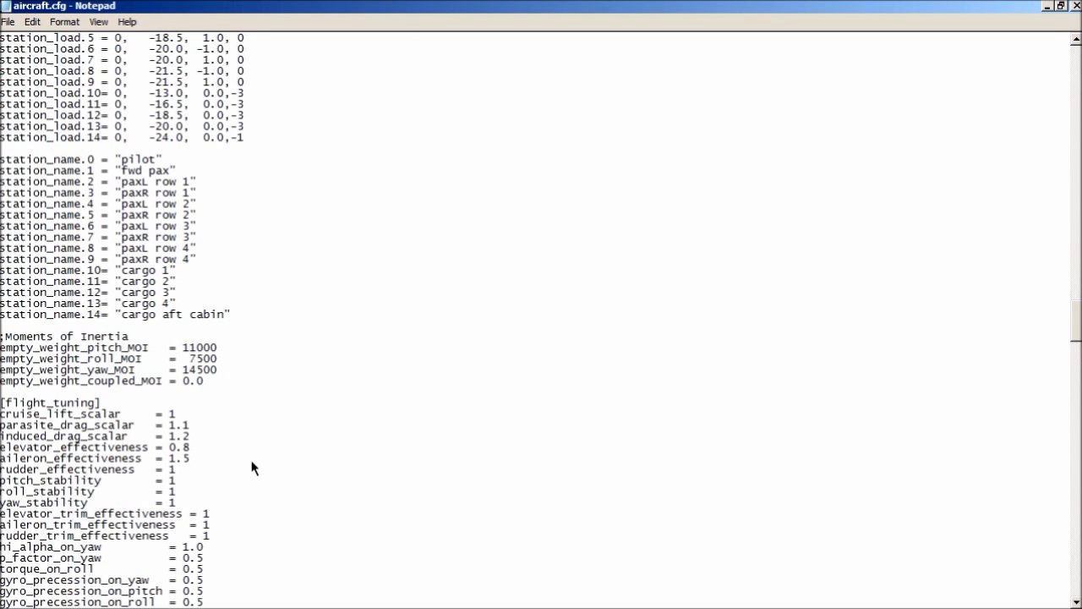
left_click(190, 456)
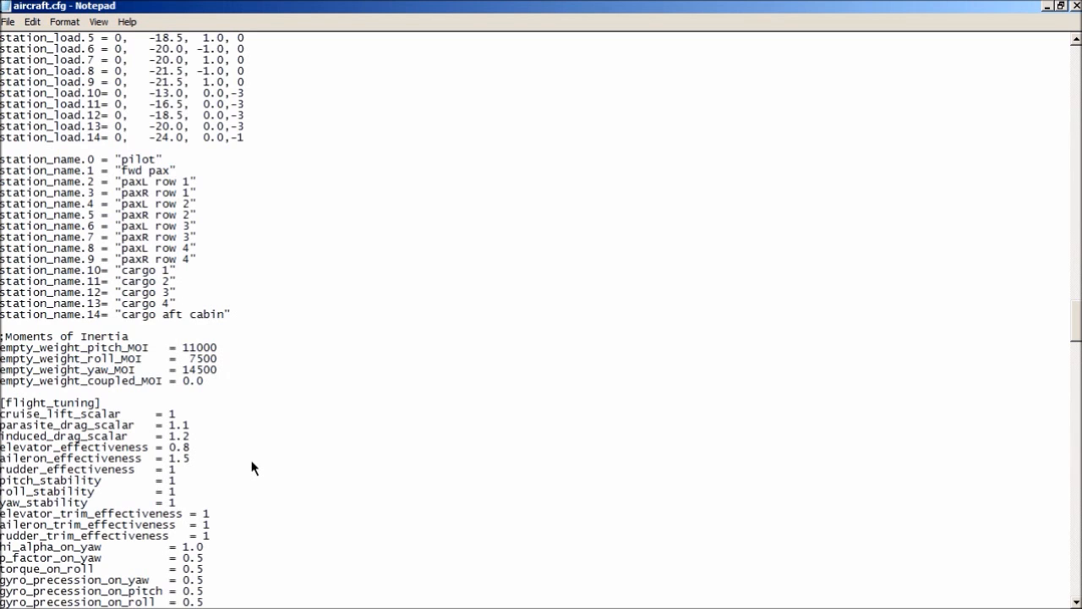
left_click(187, 457)
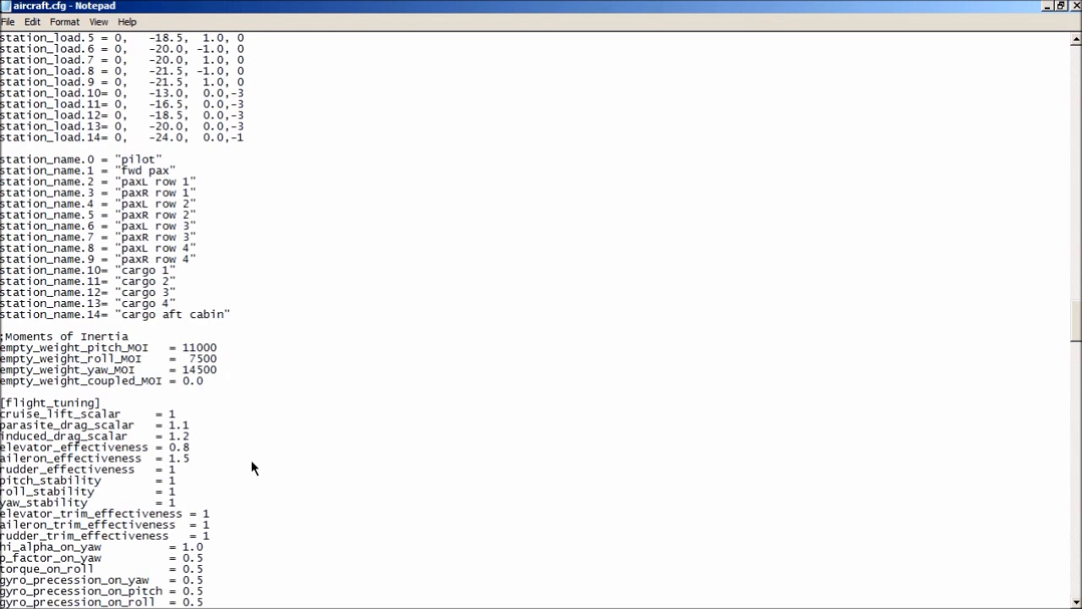
left_click(190, 456)
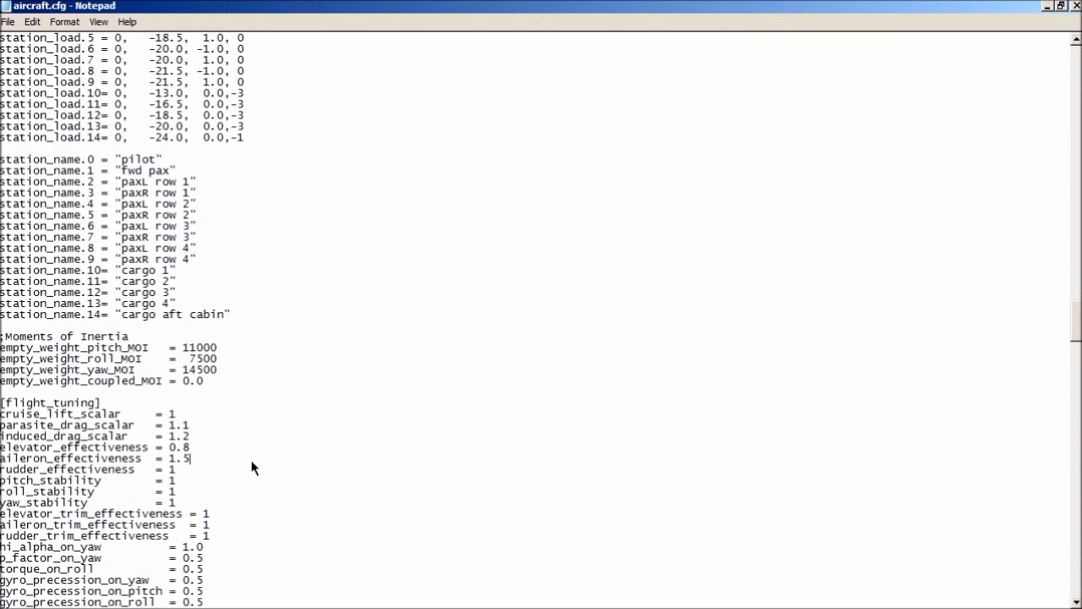